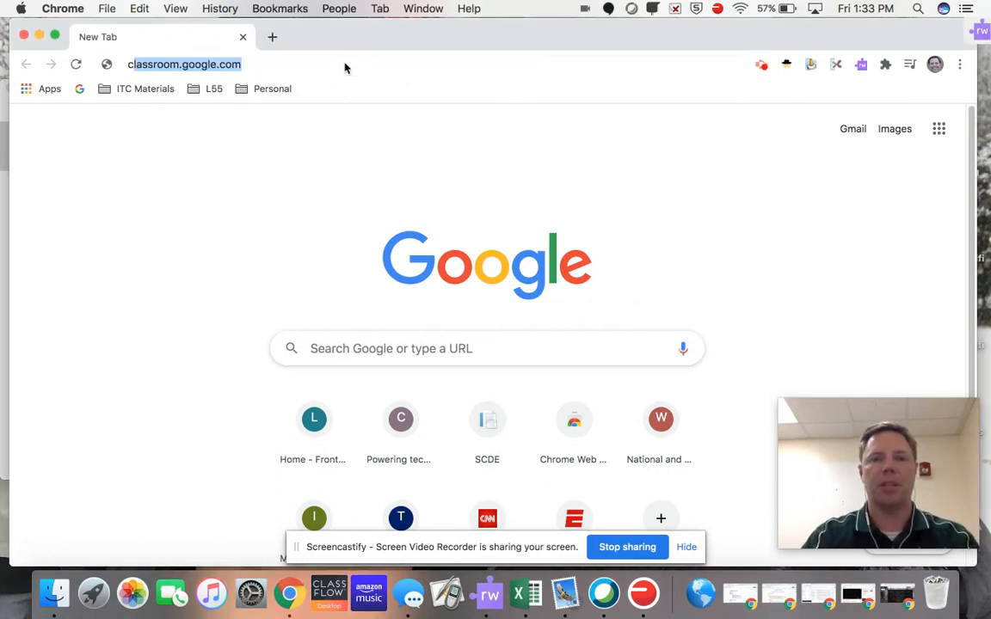
# Go to classroom.google.com and bring up the join/create class menu
pyautogui.press('Return')
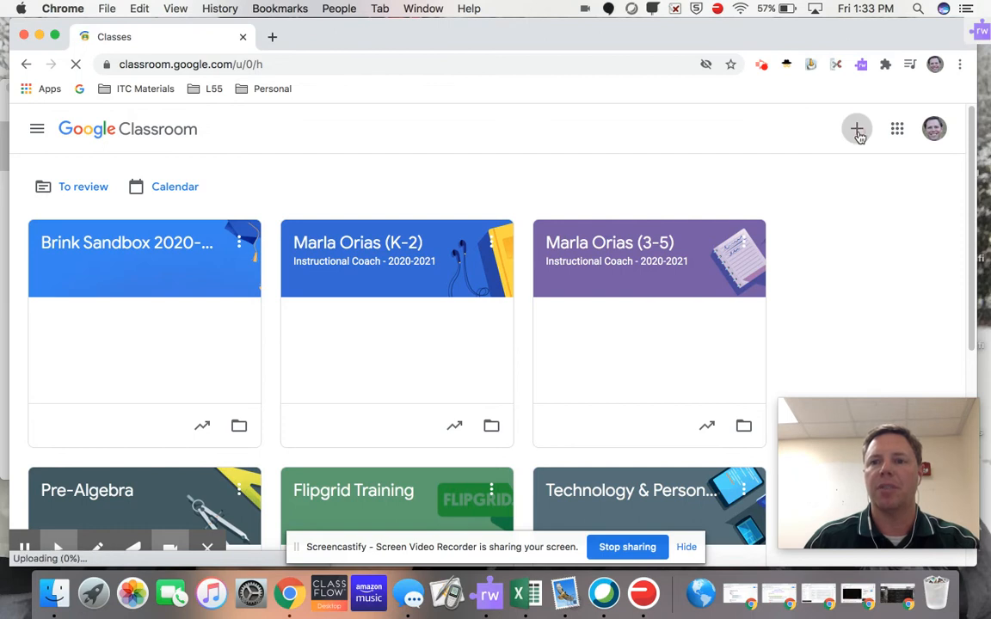
pyautogui.click(857, 128)
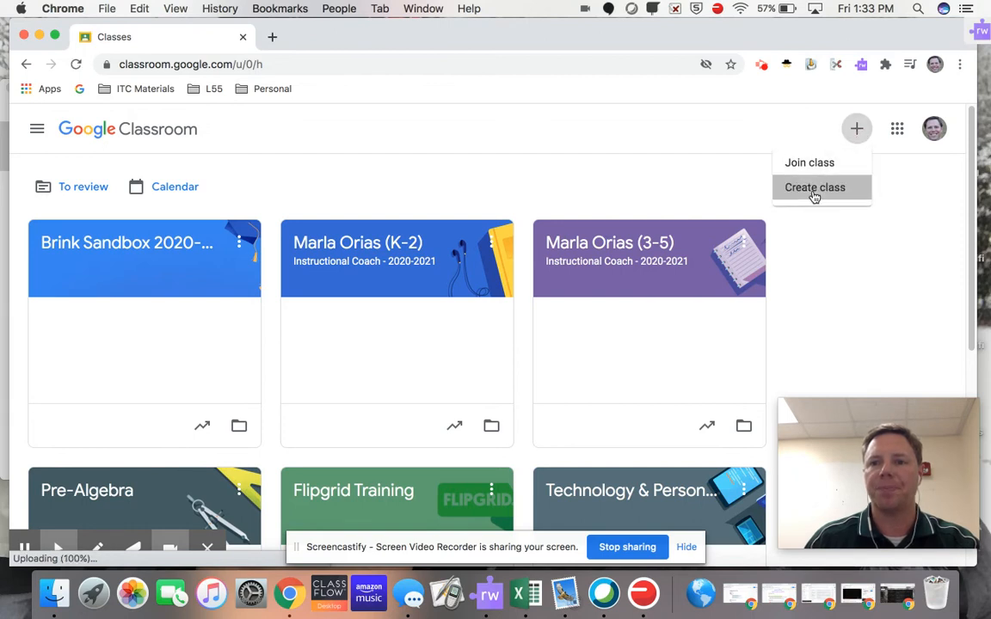
# Create a new class named 'Sample' and land on its stream
pyautogui.click(816, 188)
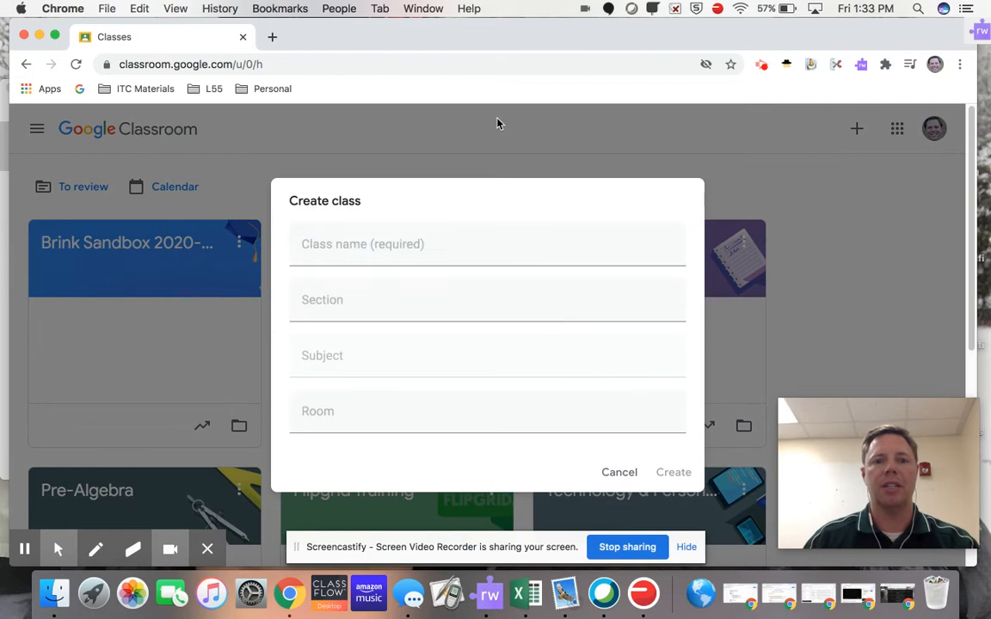
pyautogui.write('Samp')
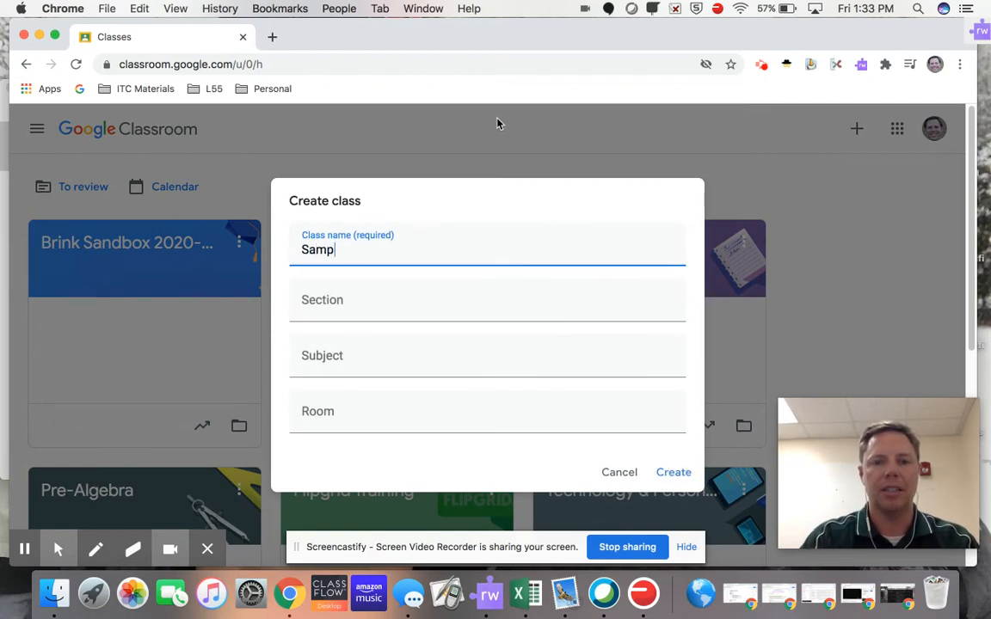
pyautogui.write('le')
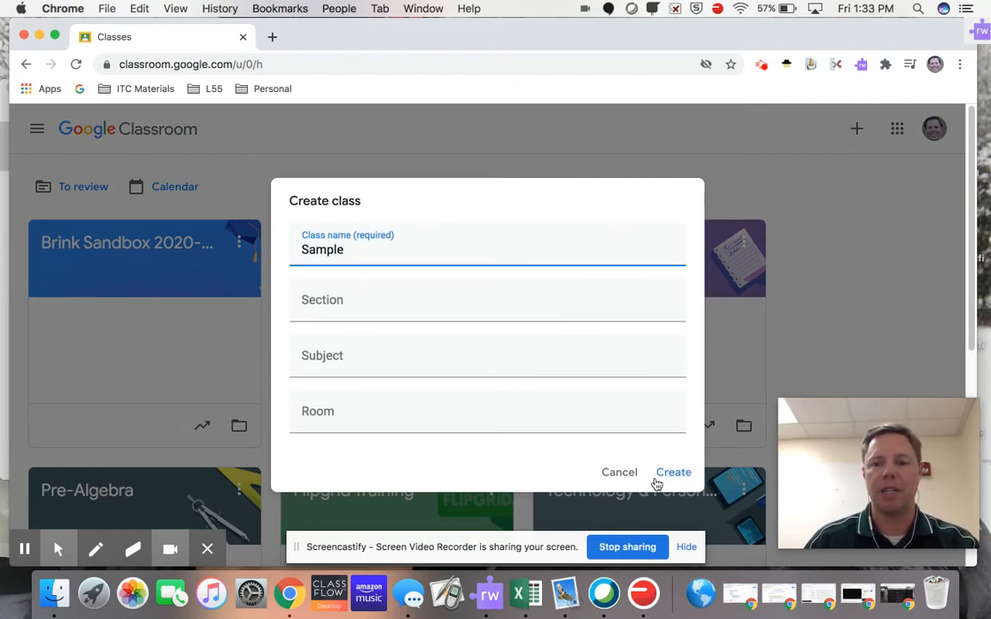
pyautogui.click(674, 472)
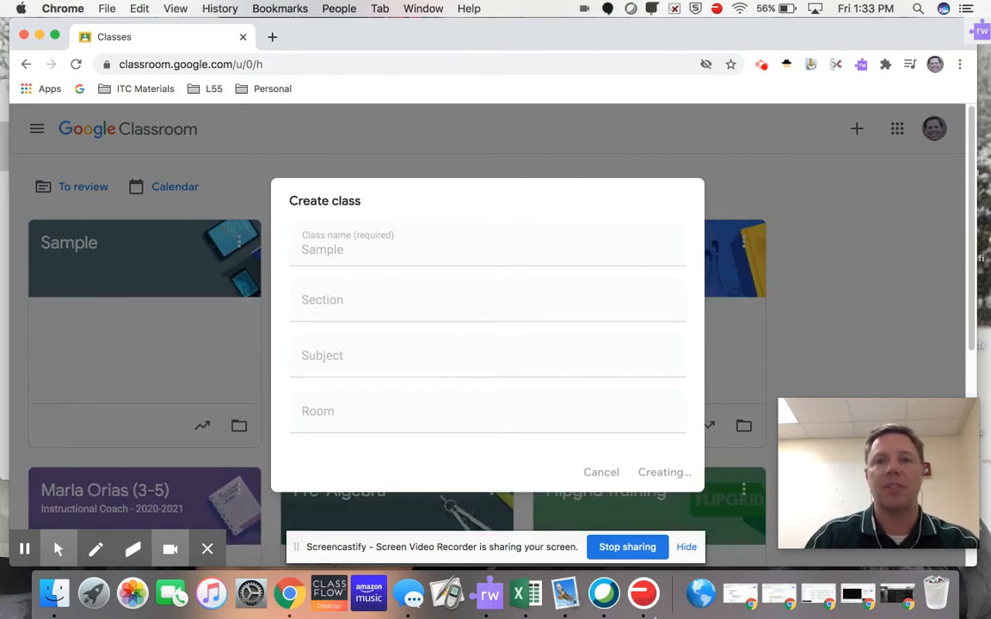
pyautogui.click(664, 471)
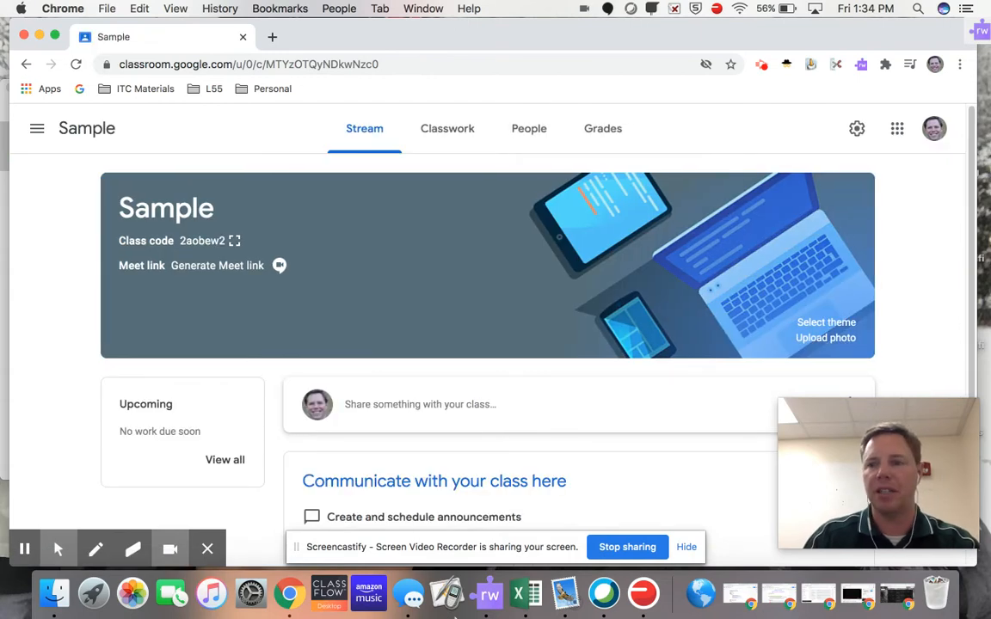
pyautogui.moveTo(593, 222)
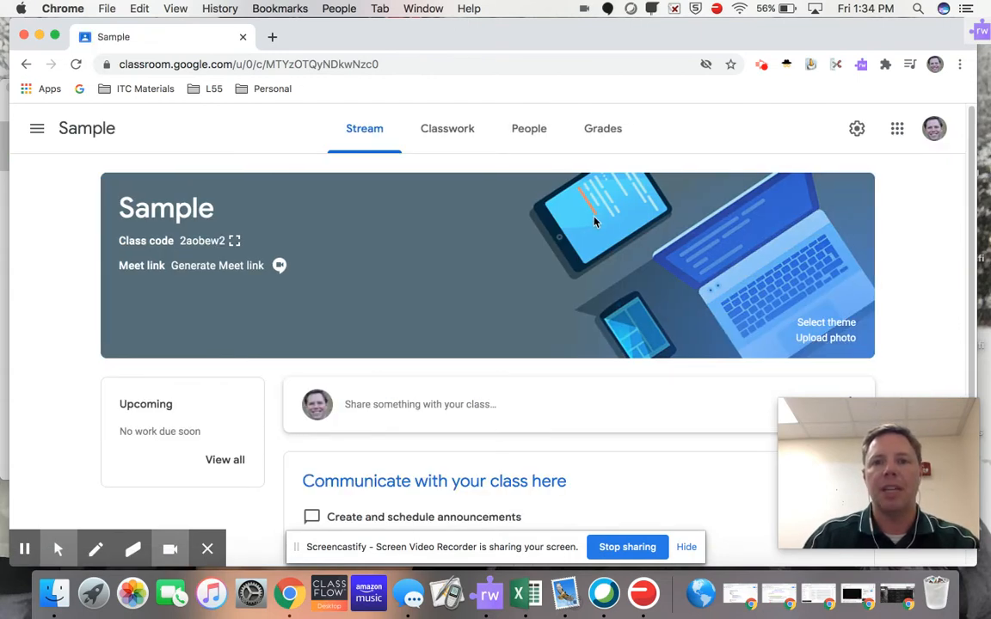
# View the Sample class's People page listing one teacher and no students
pyautogui.click(530, 127)
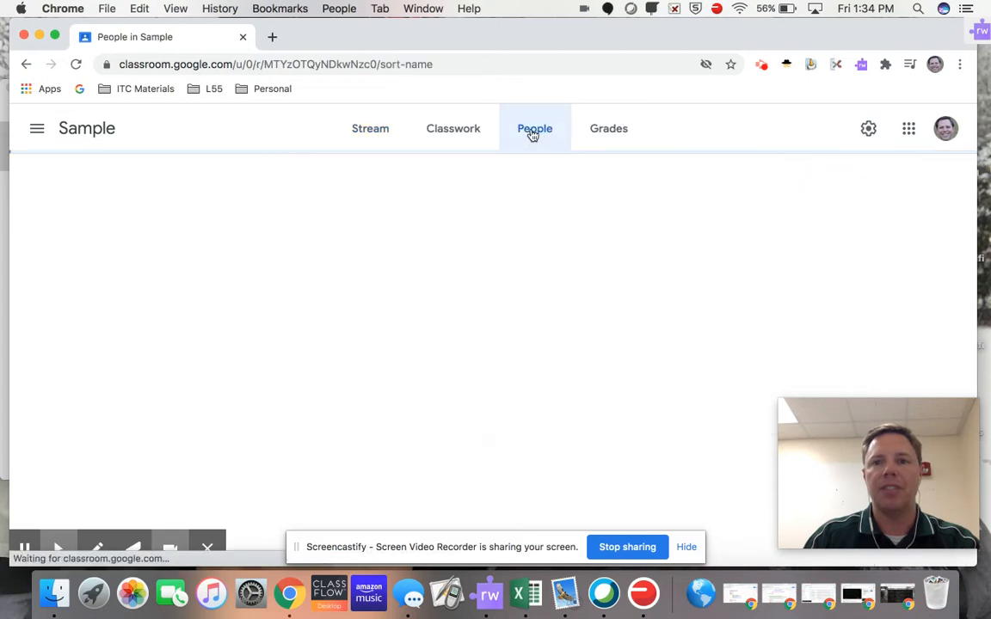
pyautogui.click(533, 127)
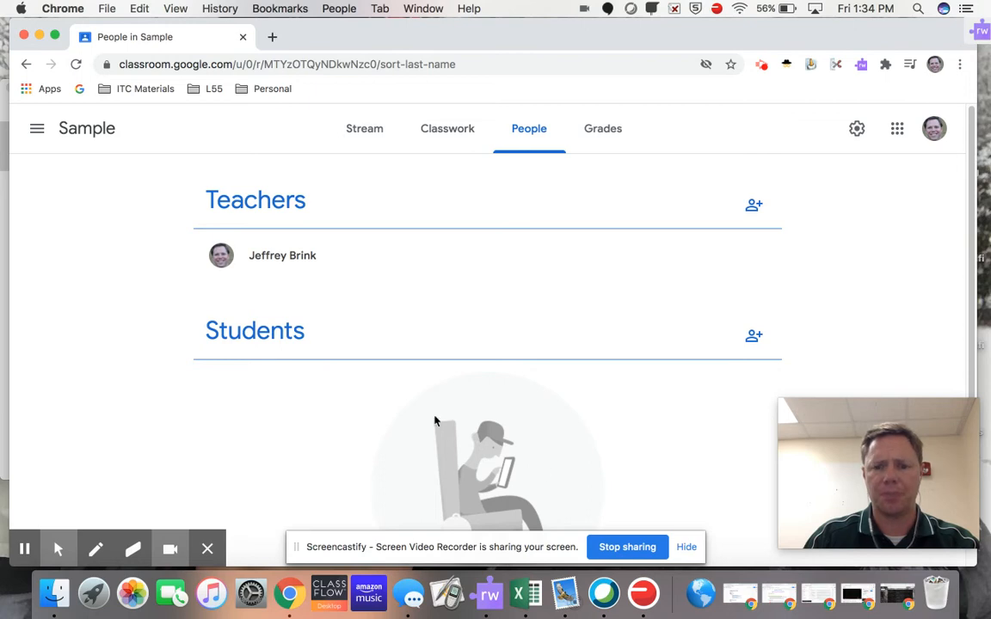
pyautogui.moveTo(685, 284)
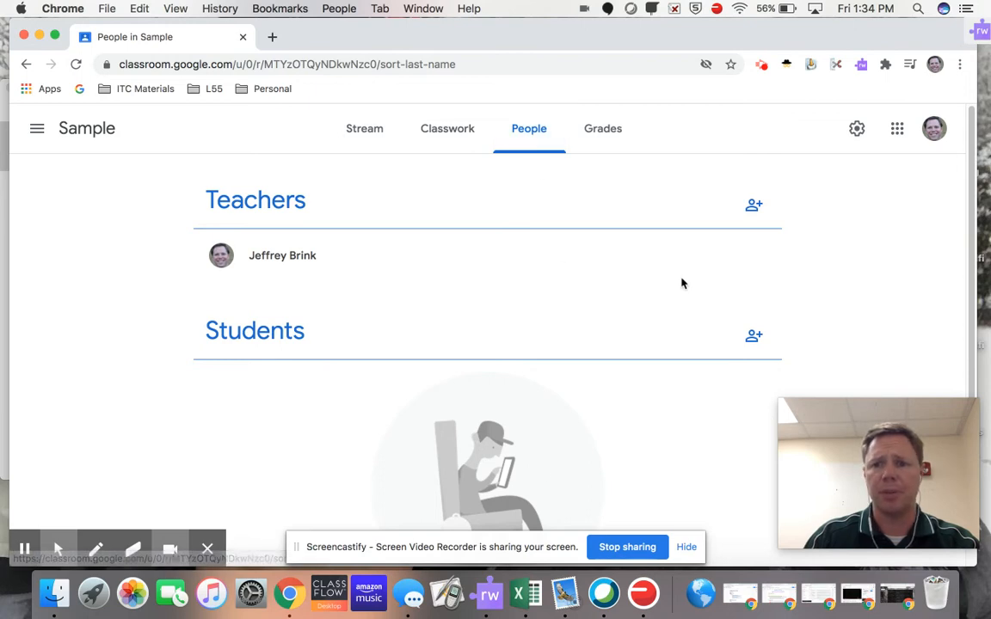
pyautogui.moveTo(753, 336)
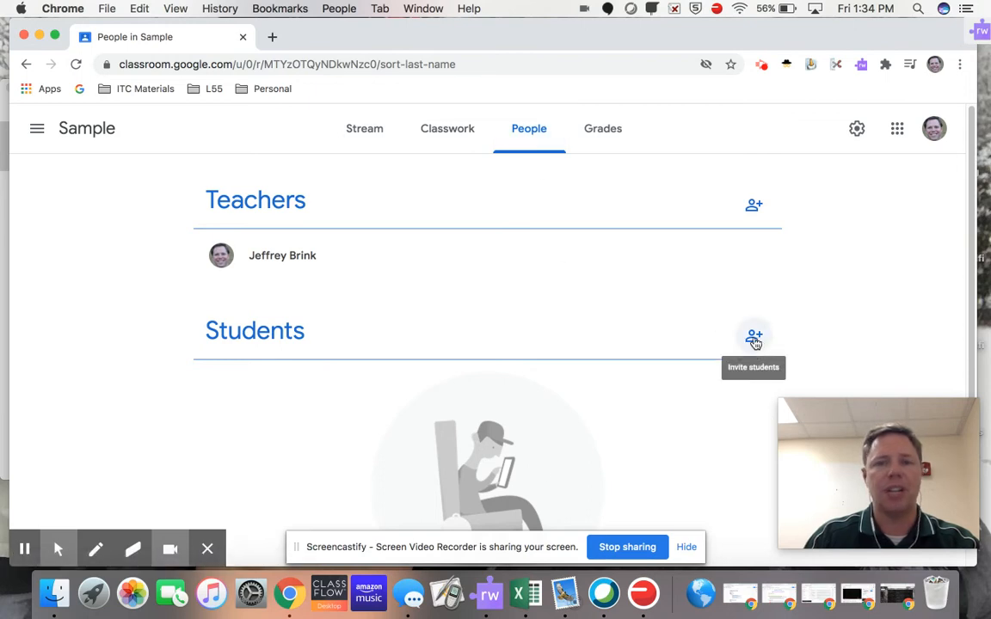
pyautogui.moveTo(805, 274)
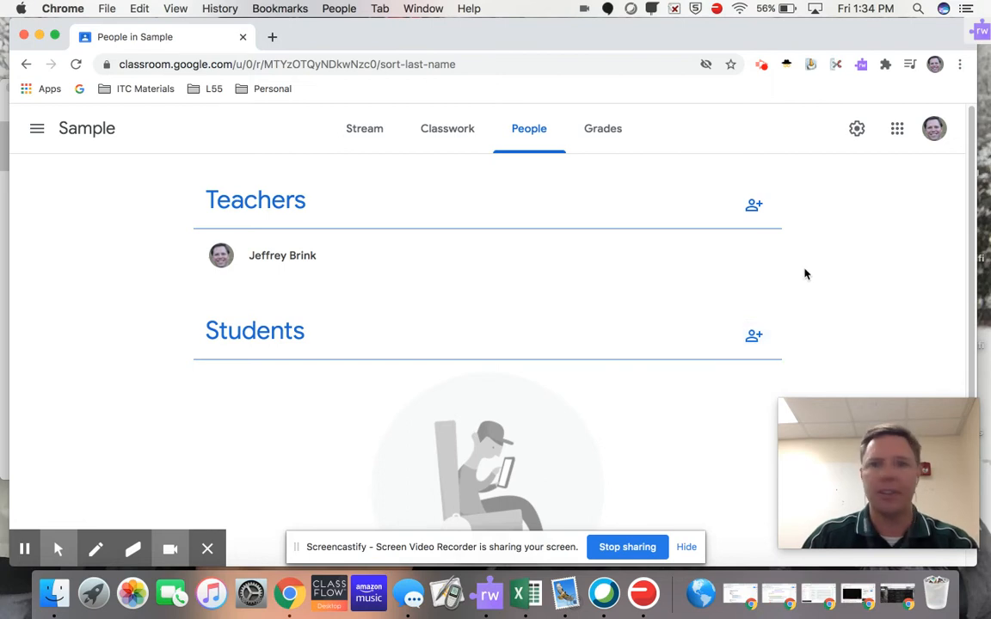
pyautogui.moveTo(516, 96)
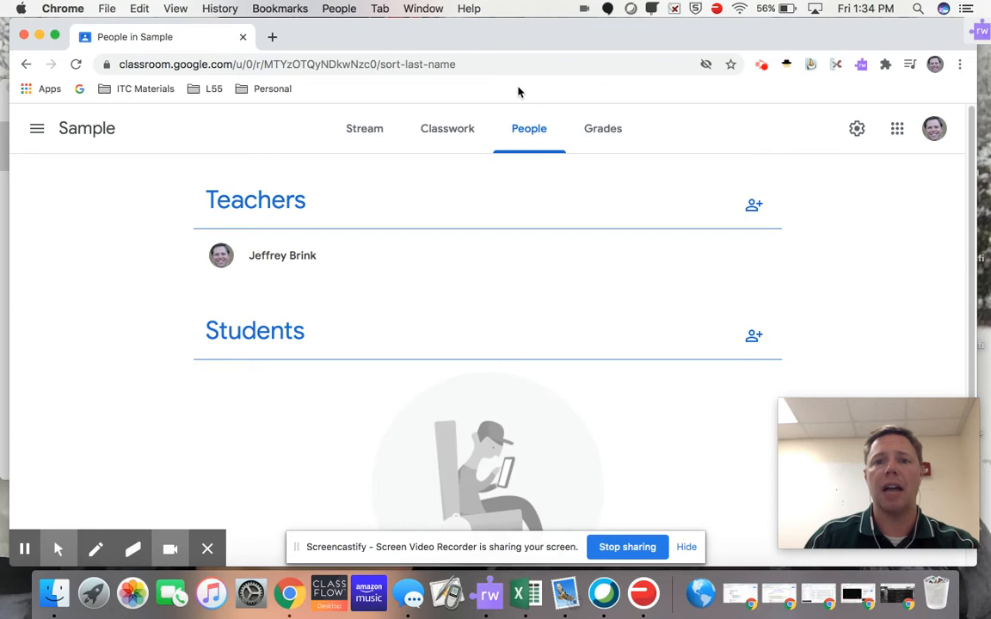
pyautogui.moveTo(560, 98)
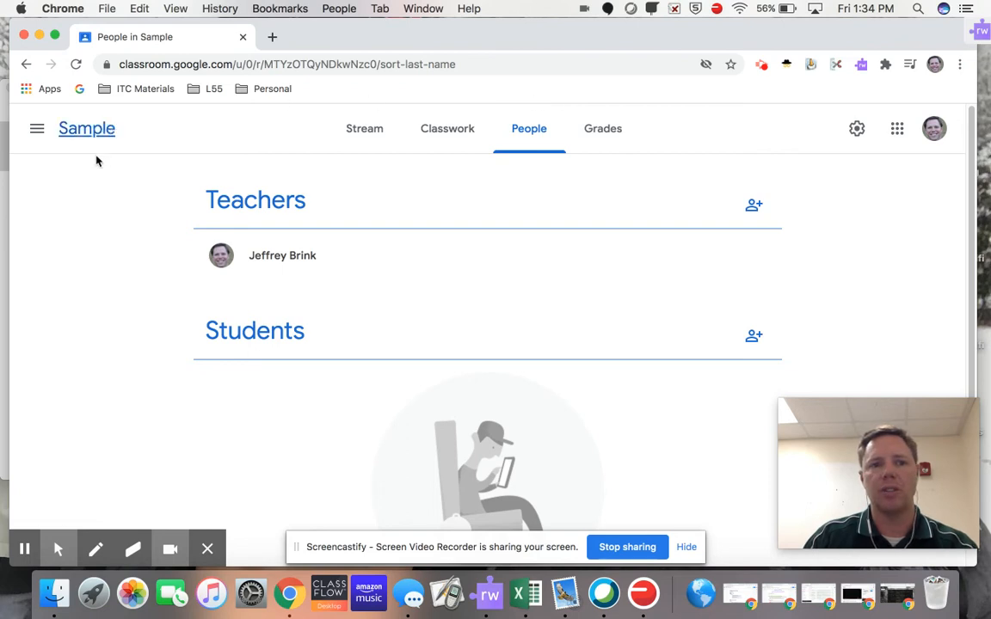
pyautogui.moveTo(503, 93)
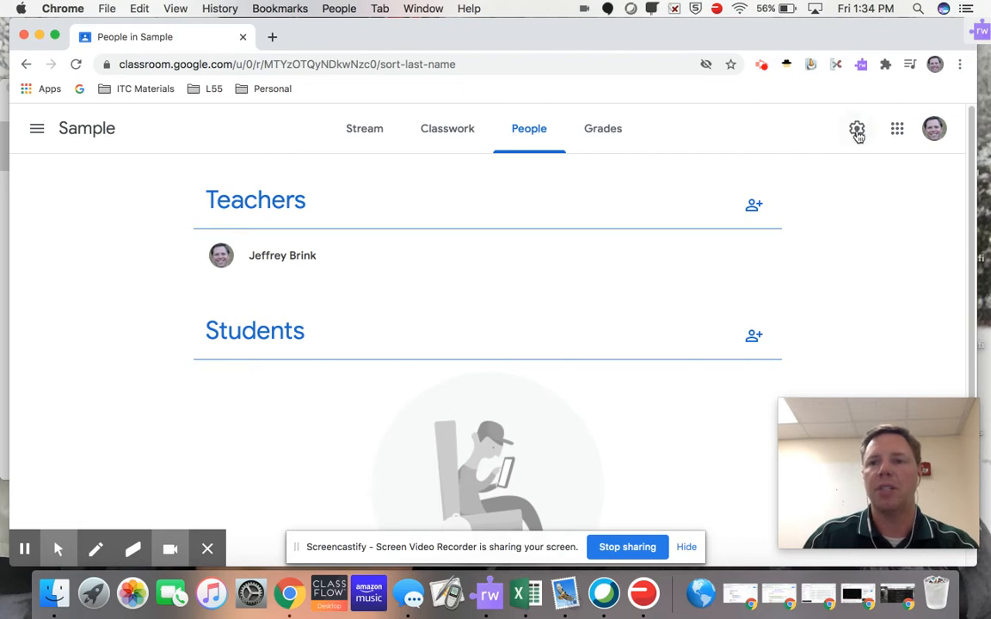
# Bring up Sample's class settings at the General section's invite codes
pyautogui.click(857, 129)
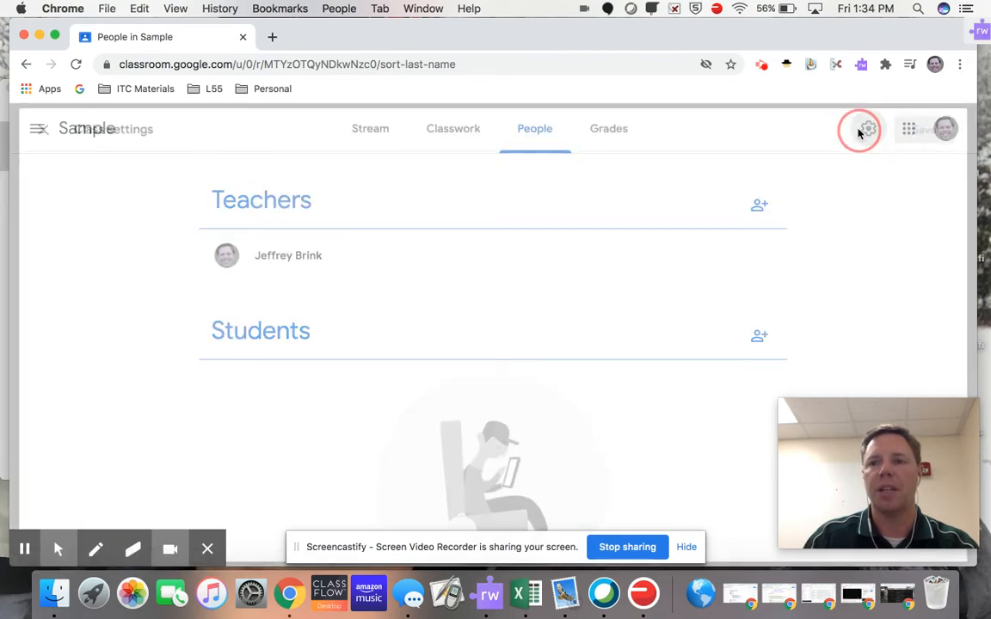
pyautogui.click(867, 128)
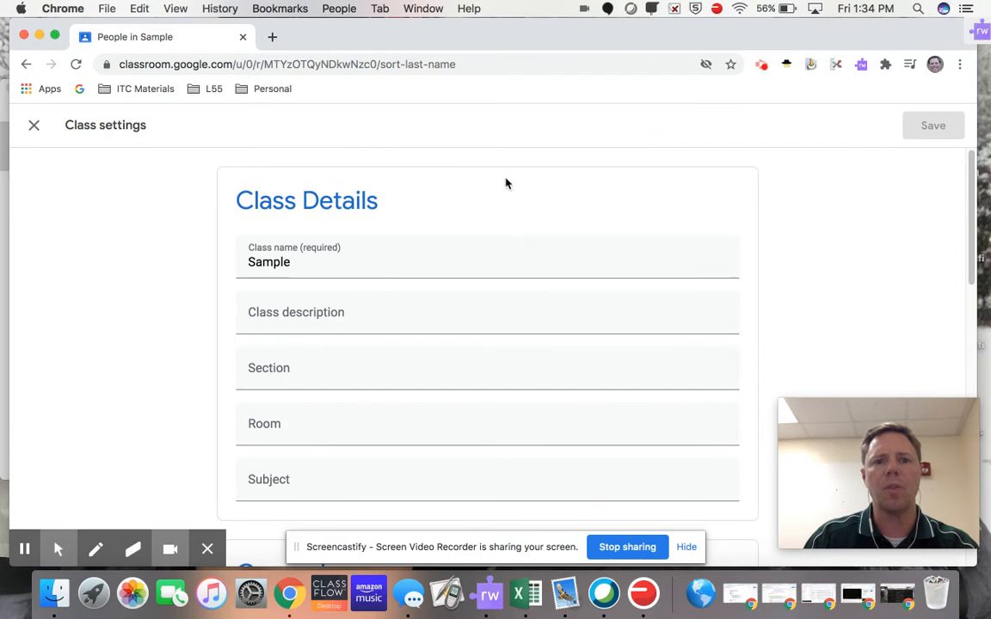
pyautogui.scroll(-3)
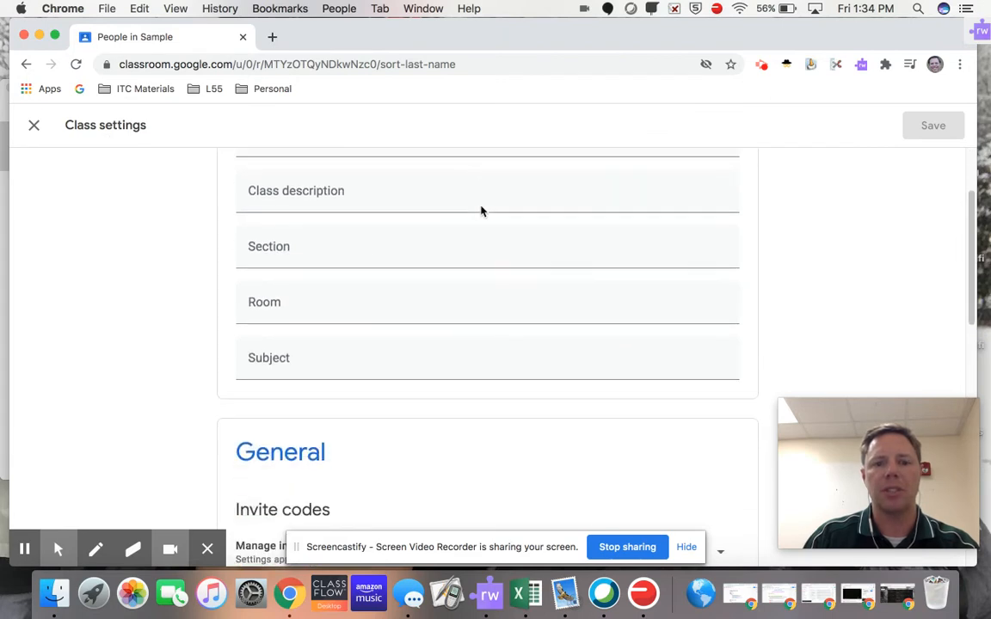
pyautogui.scroll(-3)
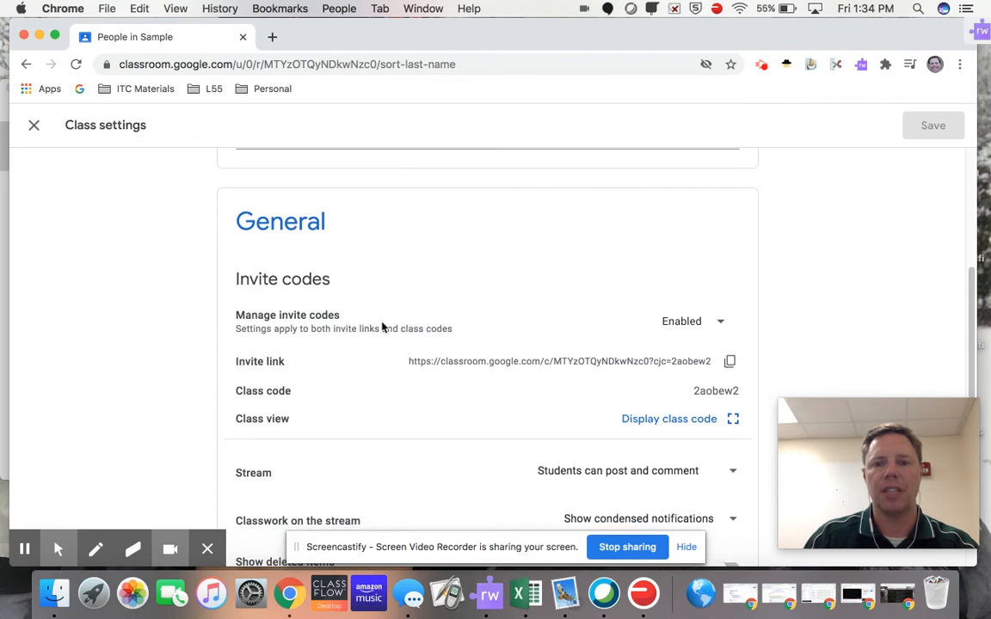
pyautogui.moveTo(237, 318)
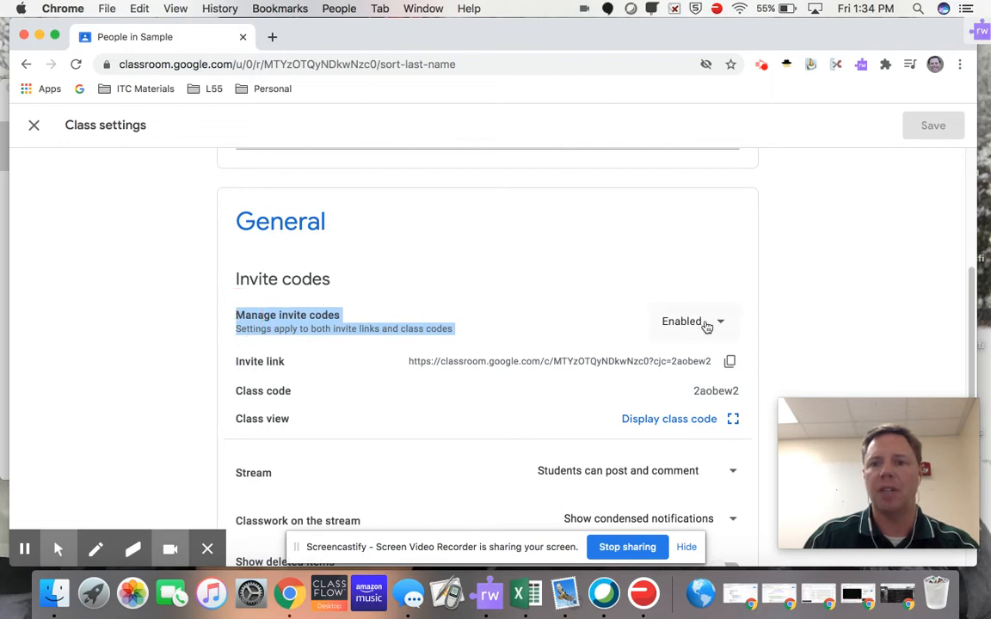
# Reset the class invite code, then set Manage invite codes to Disabled
pyautogui.click(693, 322)
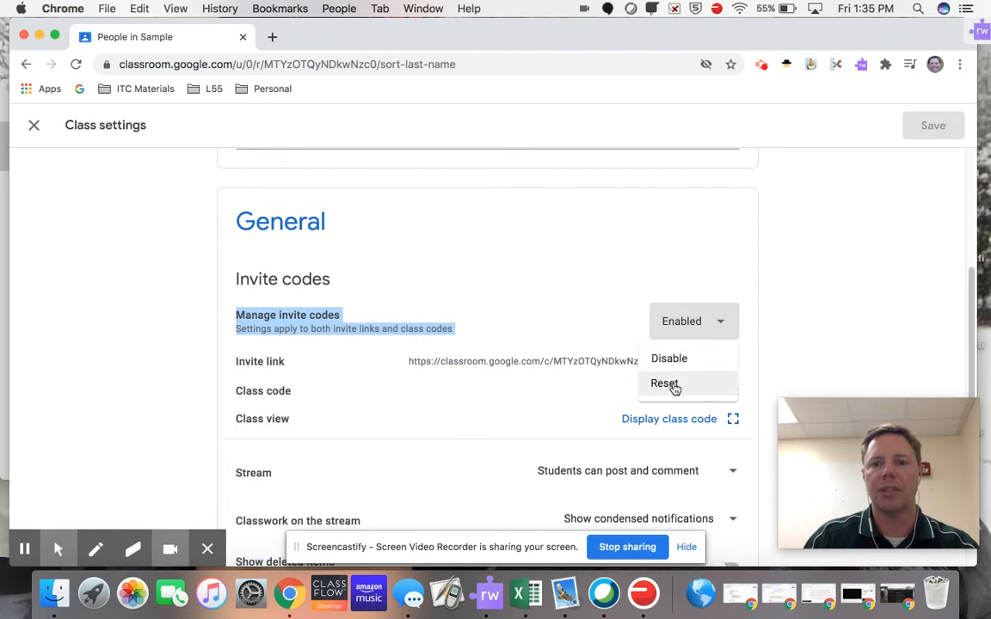
pyautogui.click(664, 382)
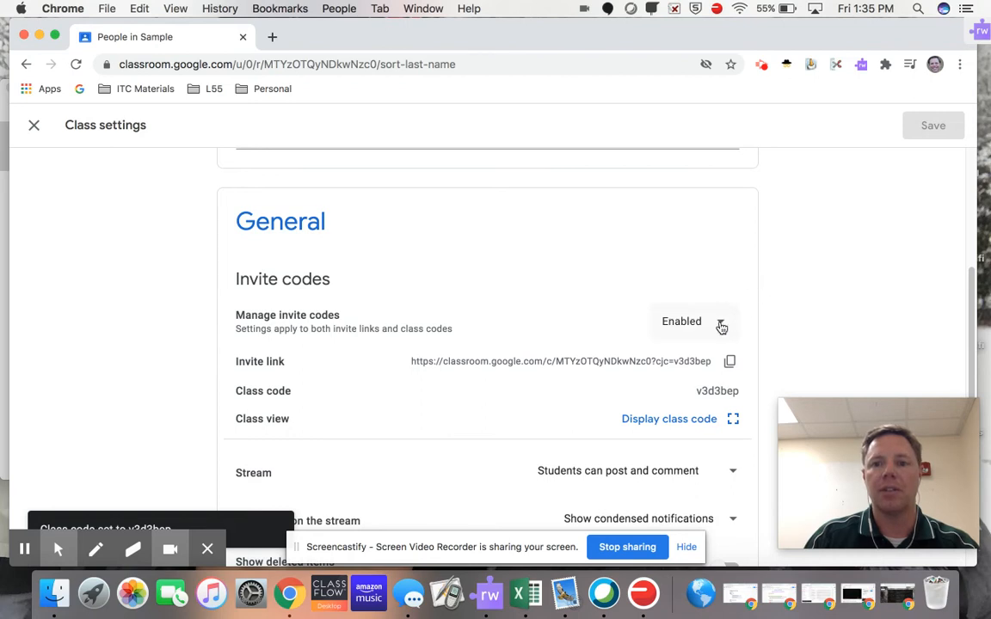
pyautogui.click(694, 322)
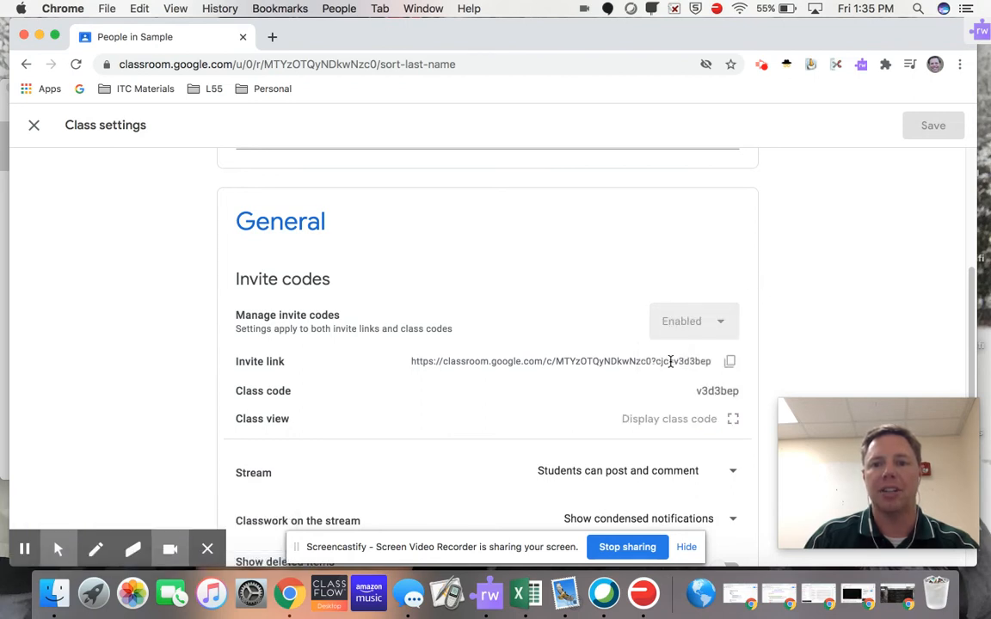
pyautogui.click(692, 322)
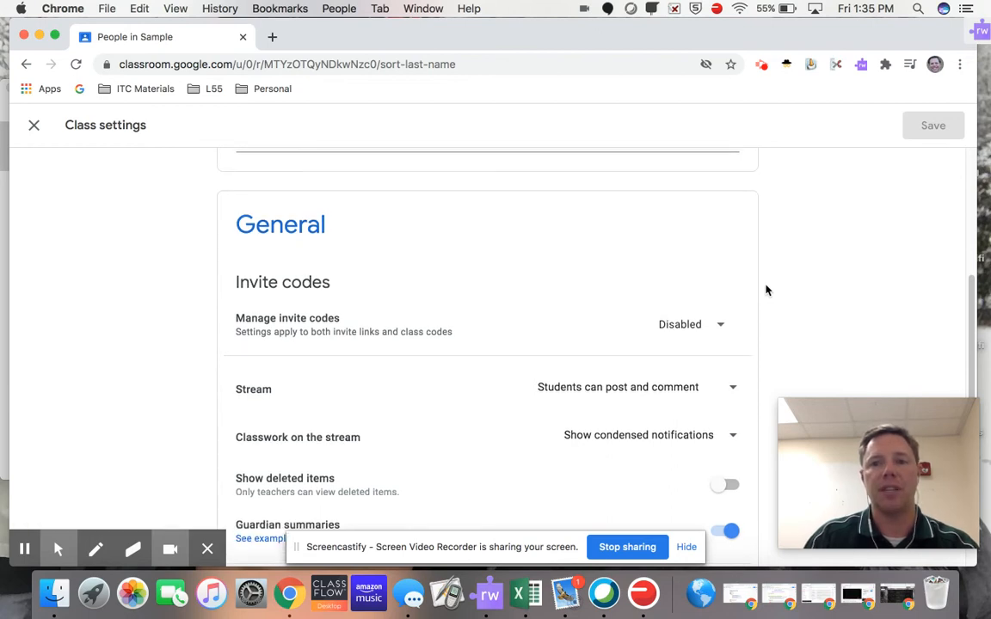
pyautogui.scroll(3)
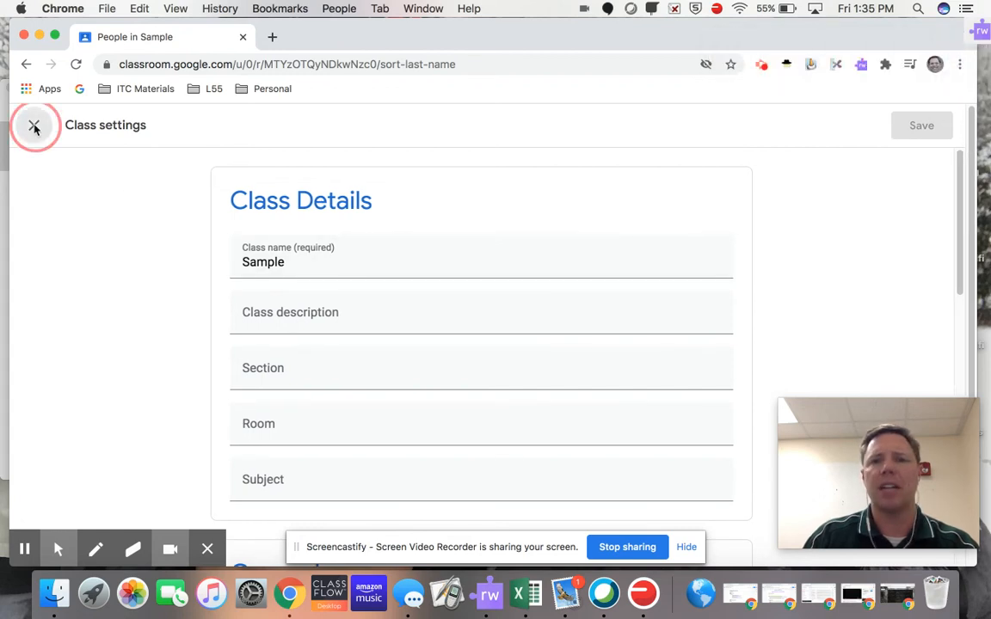
# Close class settings so the stream shows the class code as Disabled
pyautogui.click(34, 124)
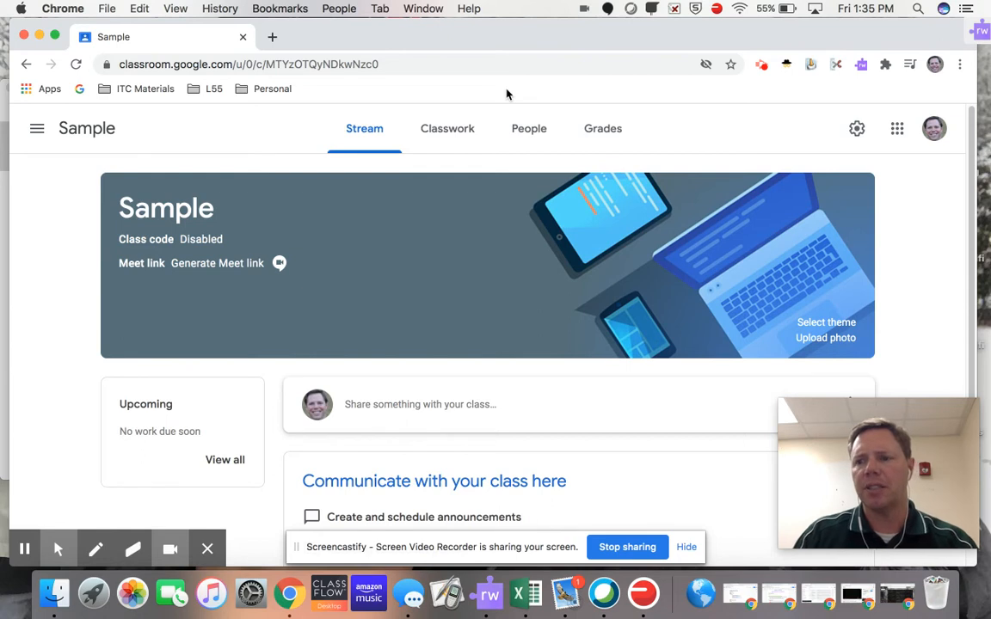
pyautogui.moveTo(492, 93)
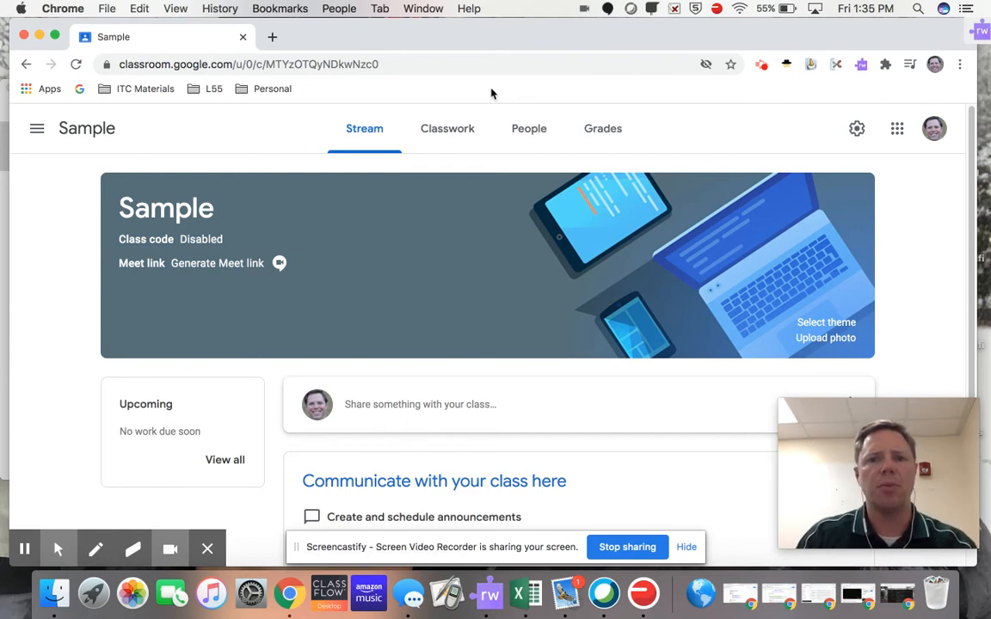
pyautogui.moveTo(124, 265)
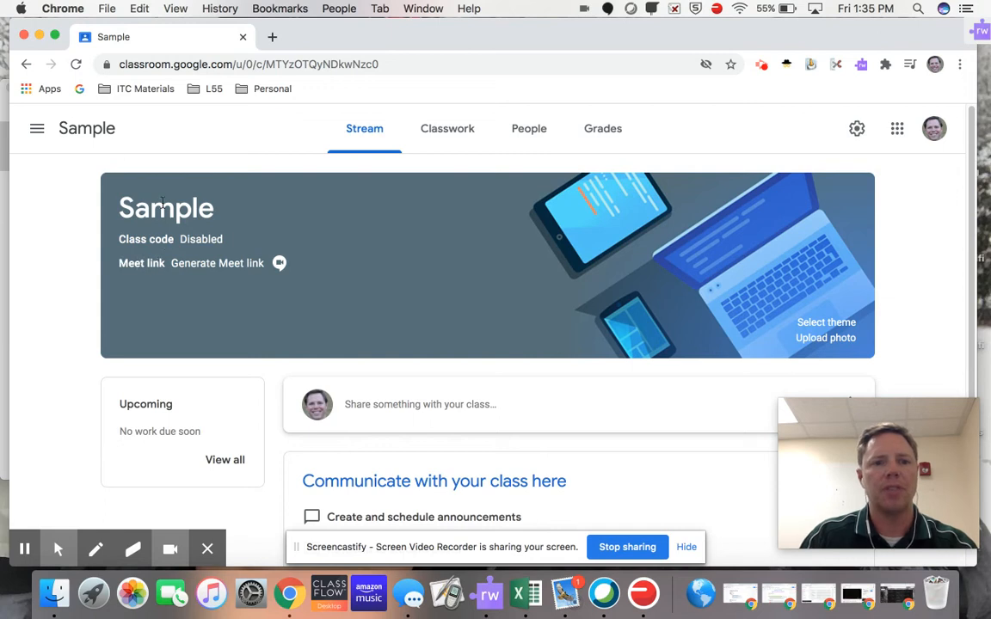
pyautogui.moveTo(183, 271)
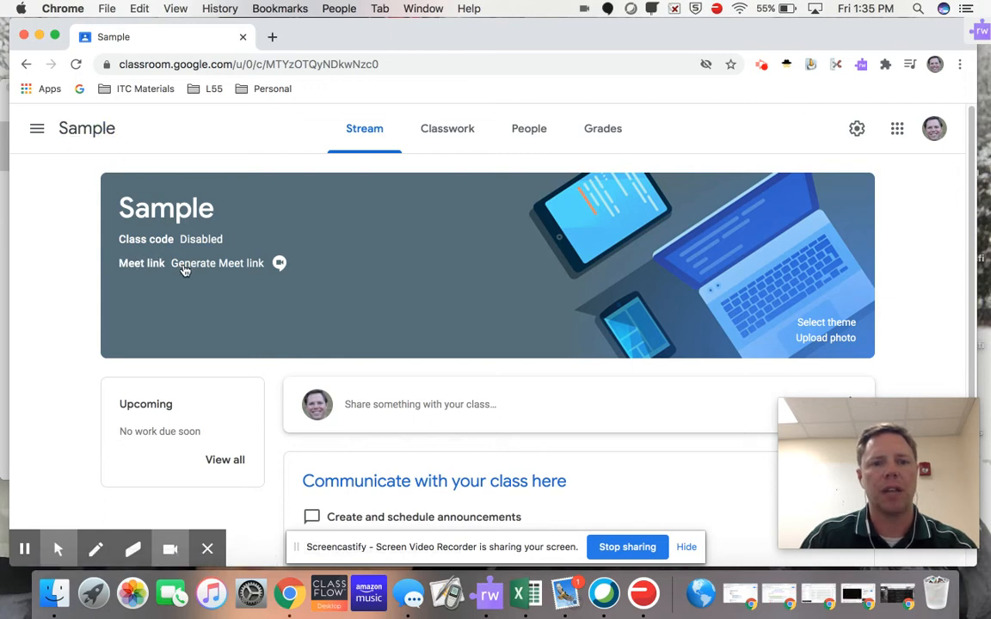
# Generate and save a class Meet link, leaving it visible to students
pyautogui.click(217, 263)
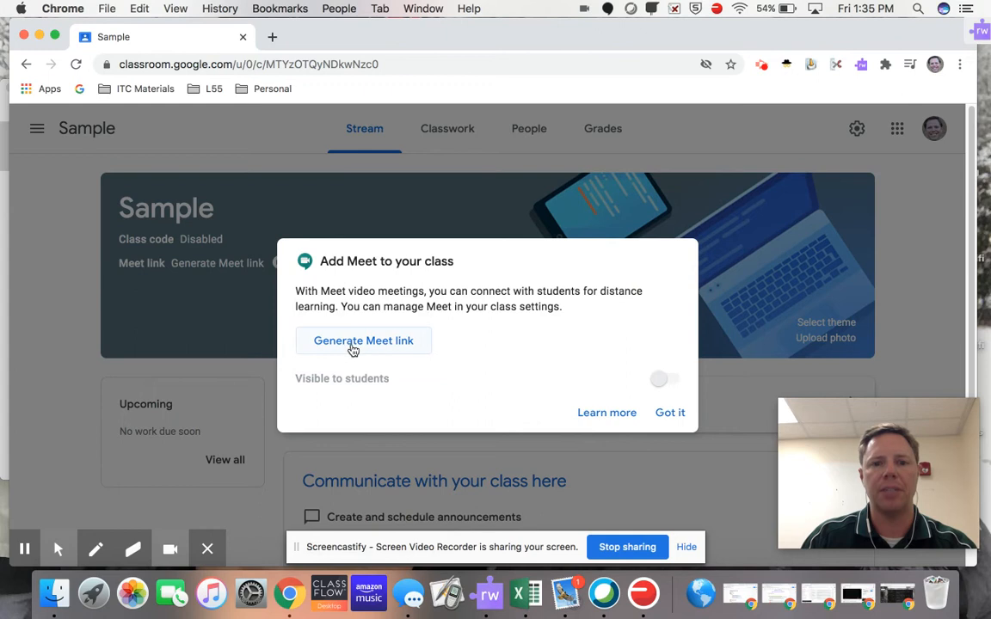
pyautogui.click(363, 341)
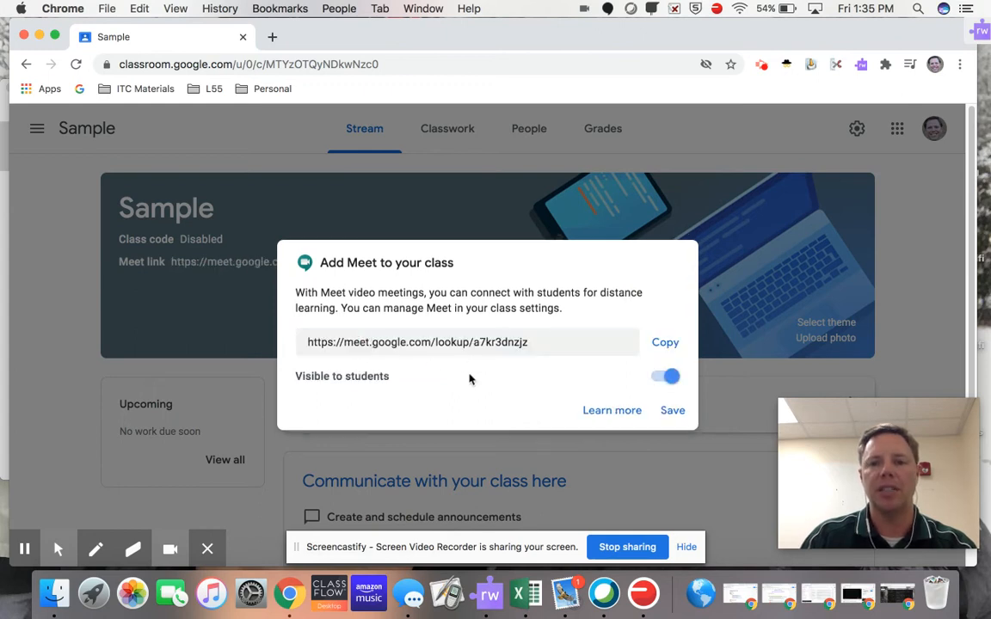
pyautogui.click(672, 410)
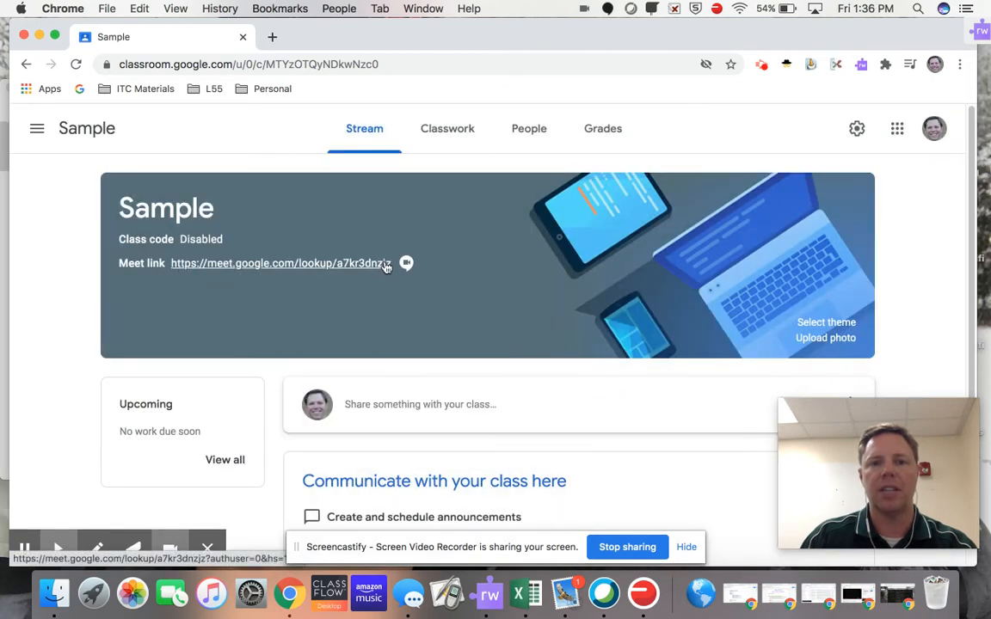
pyautogui.moveTo(339, 277)
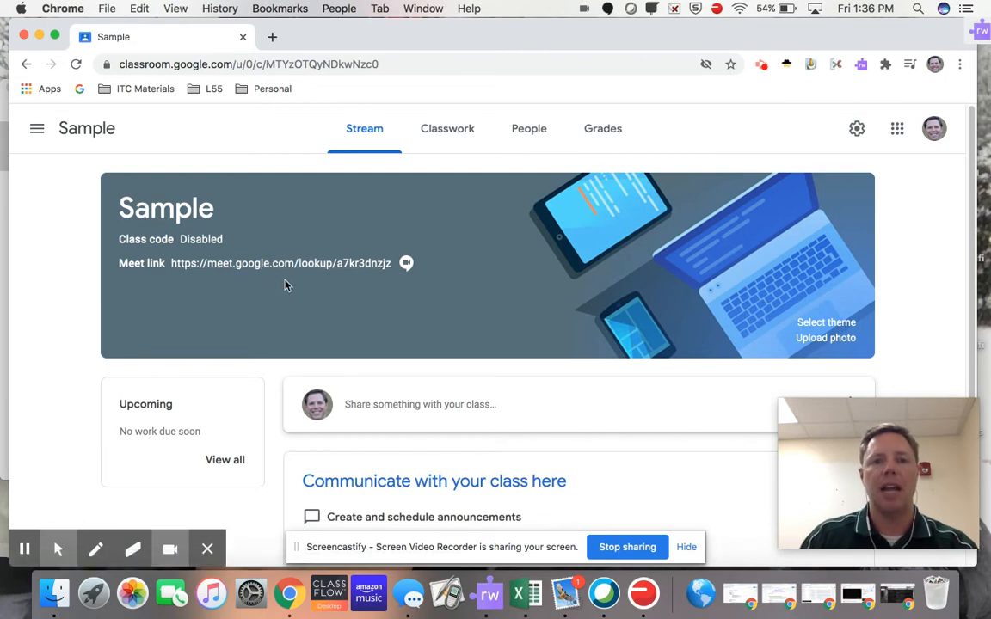
pyautogui.moveTo(278, 263)
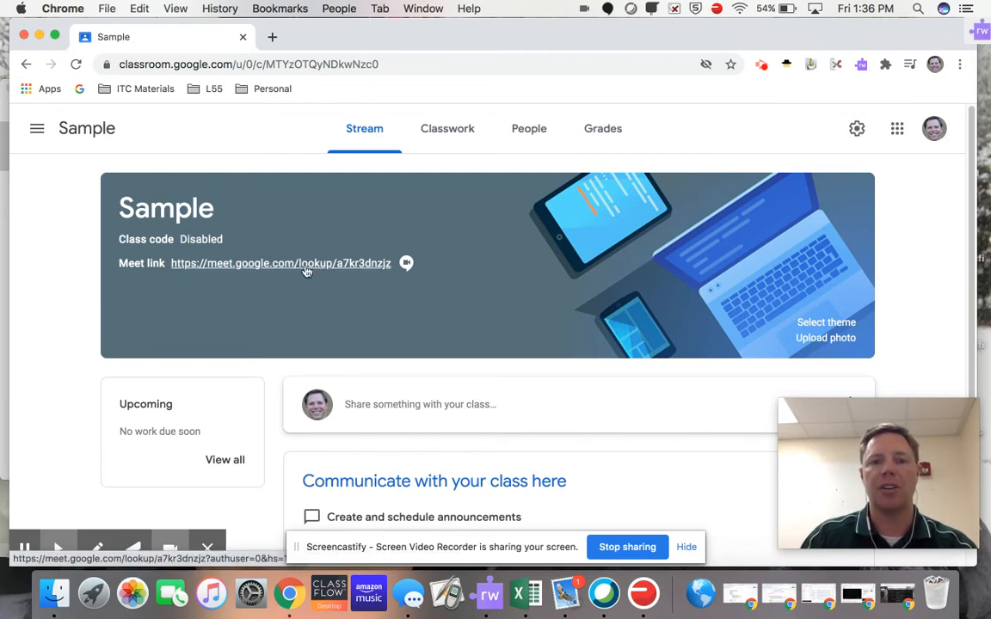
pyautogui.moveTo(300, 269)
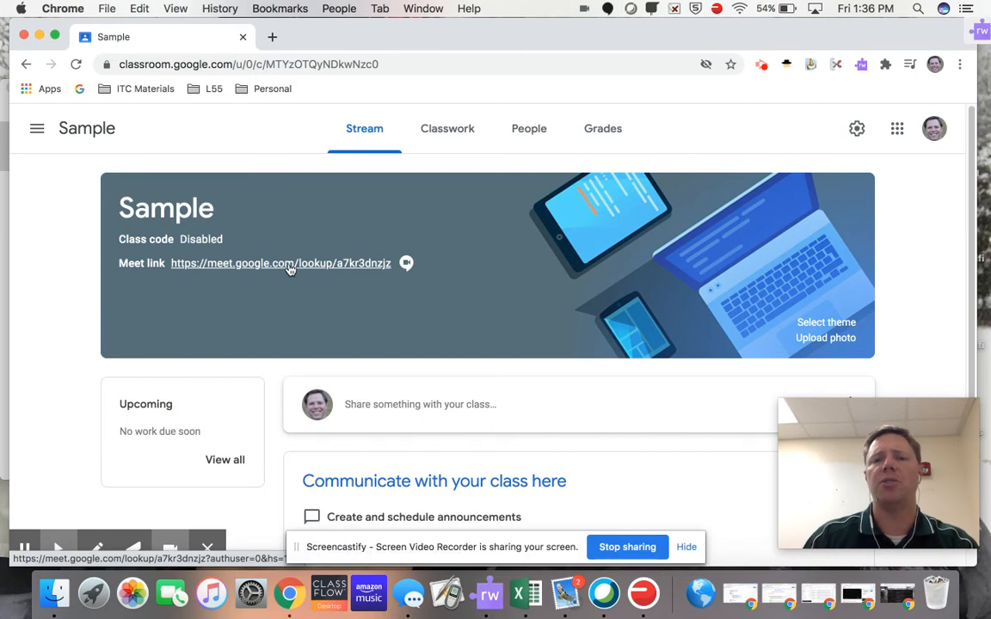
pyautogui.moveTo(667, 96)
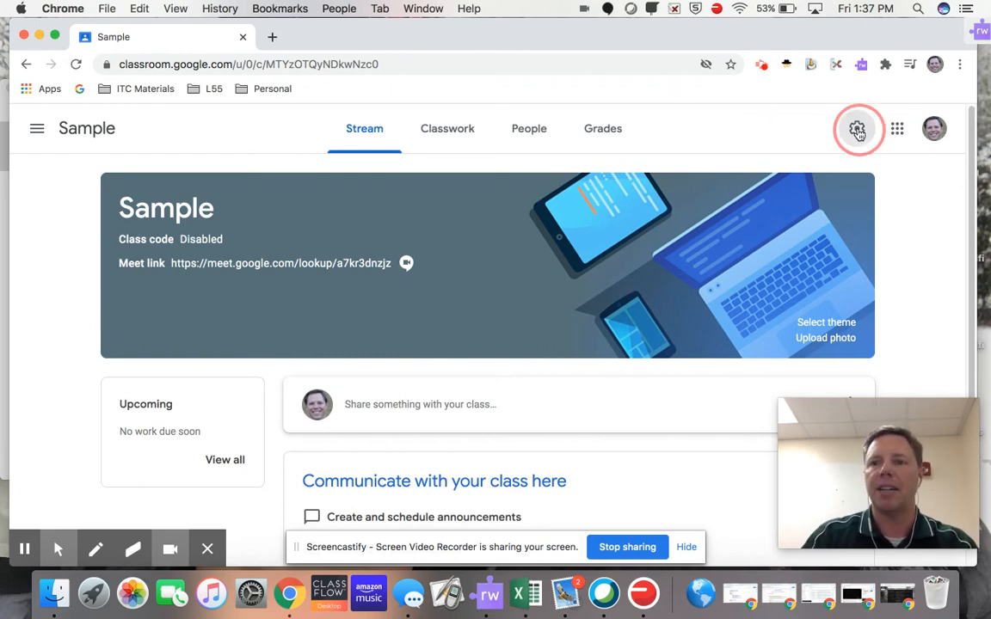
# Return to class settings at the Meet section showing the current link
pyautogui.click(857, 127)
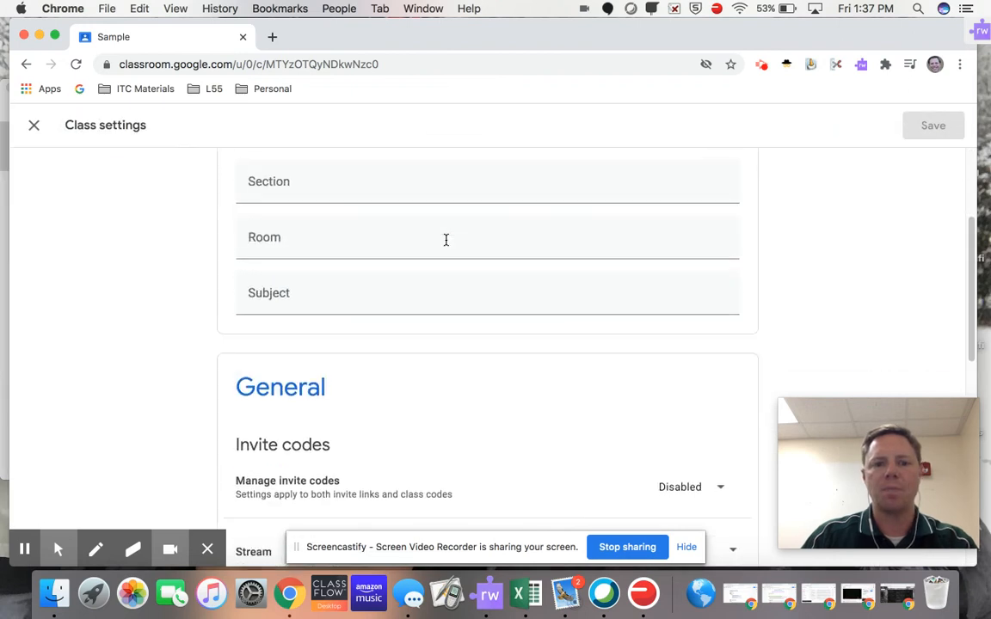
pyautogui.scroll(-3)
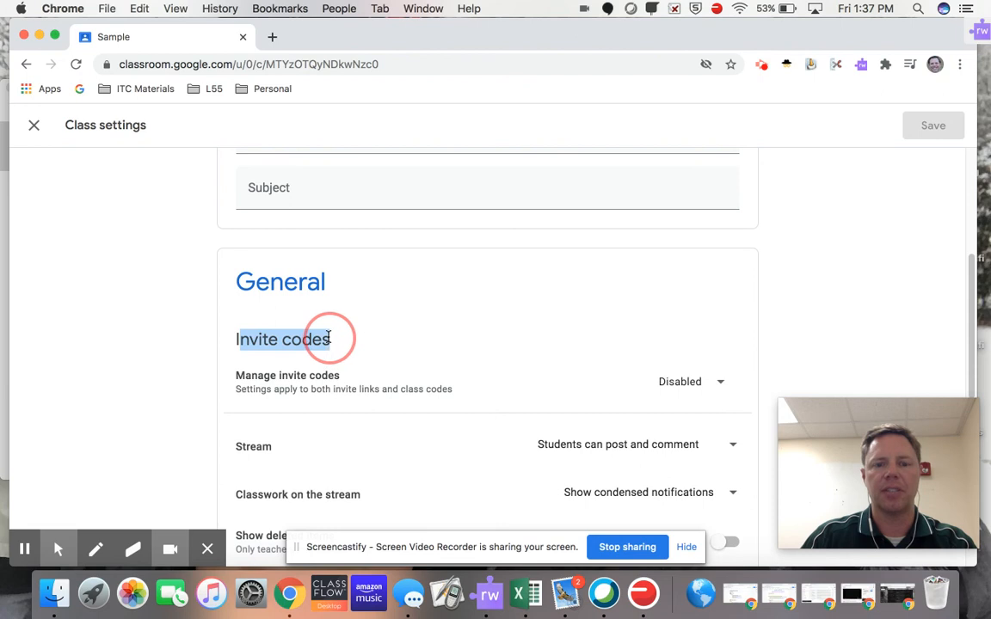
pyautogui.scroll(-3)
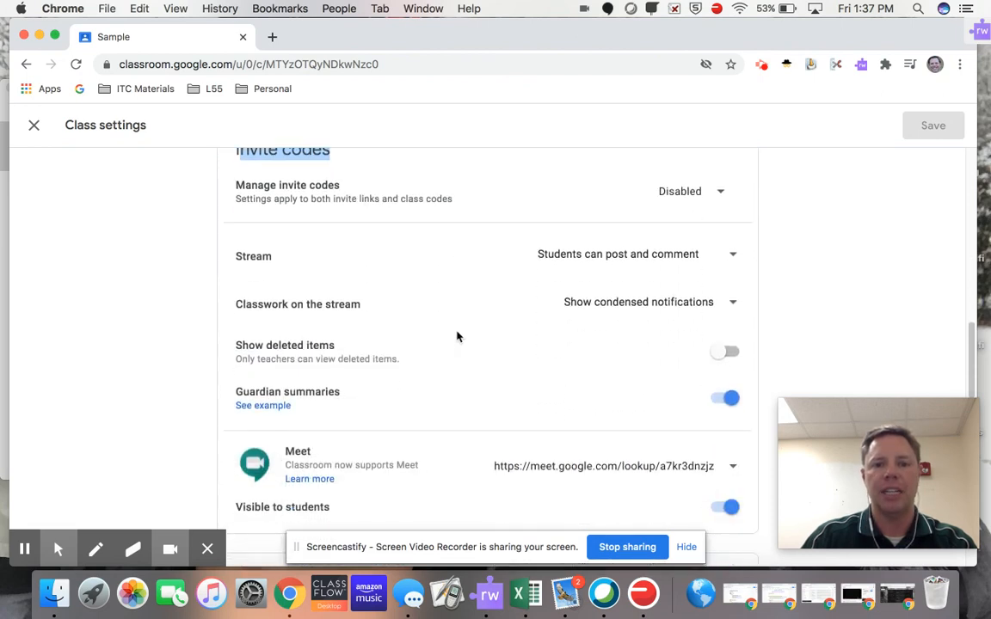
pyautogui.scroll(-3)
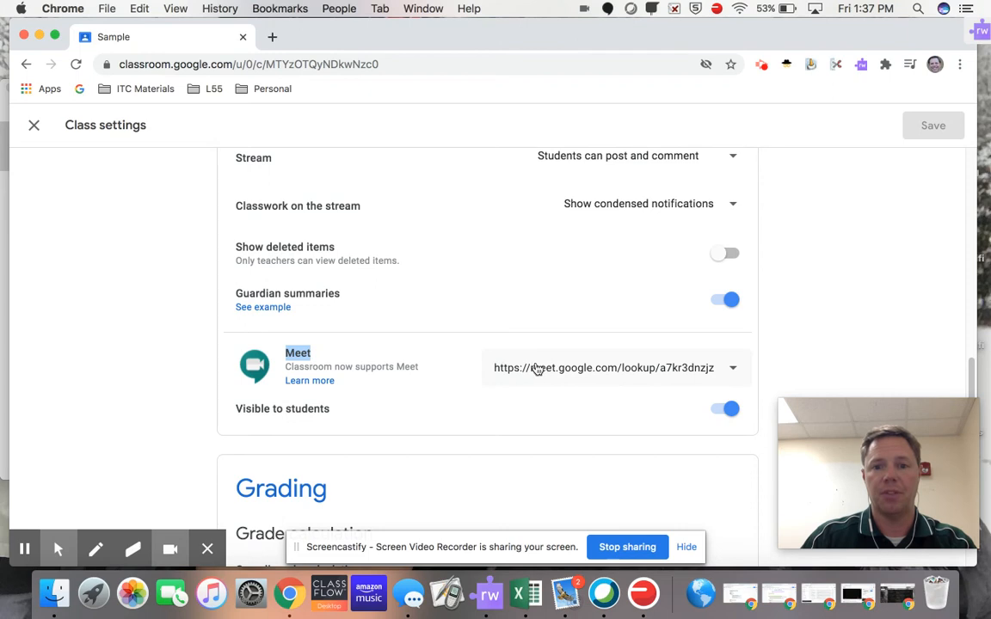
pyautogui.moveTo(502, 378)
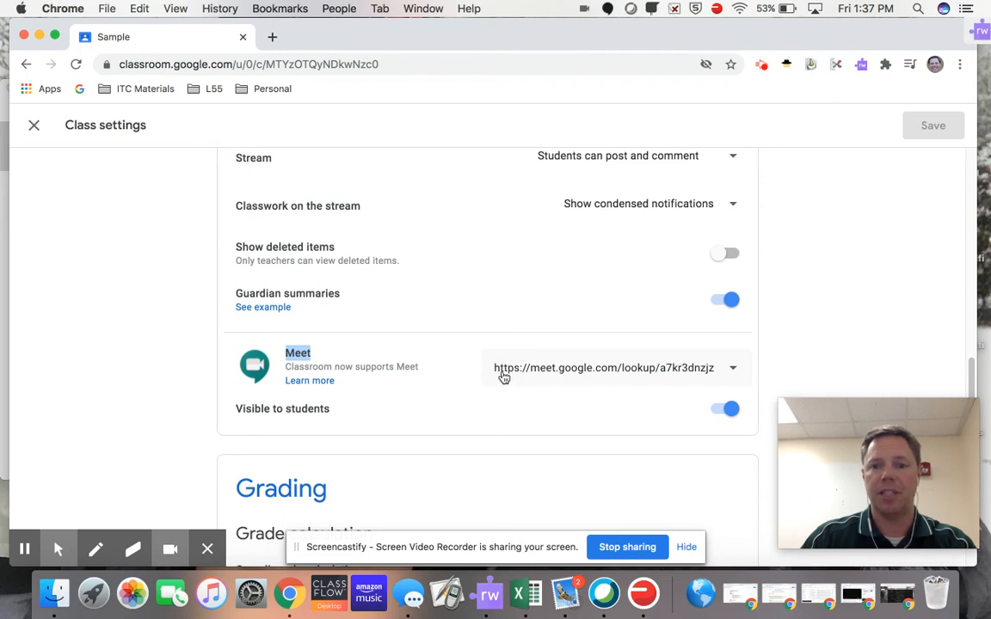
pyautogui.moveTo(697, 370)
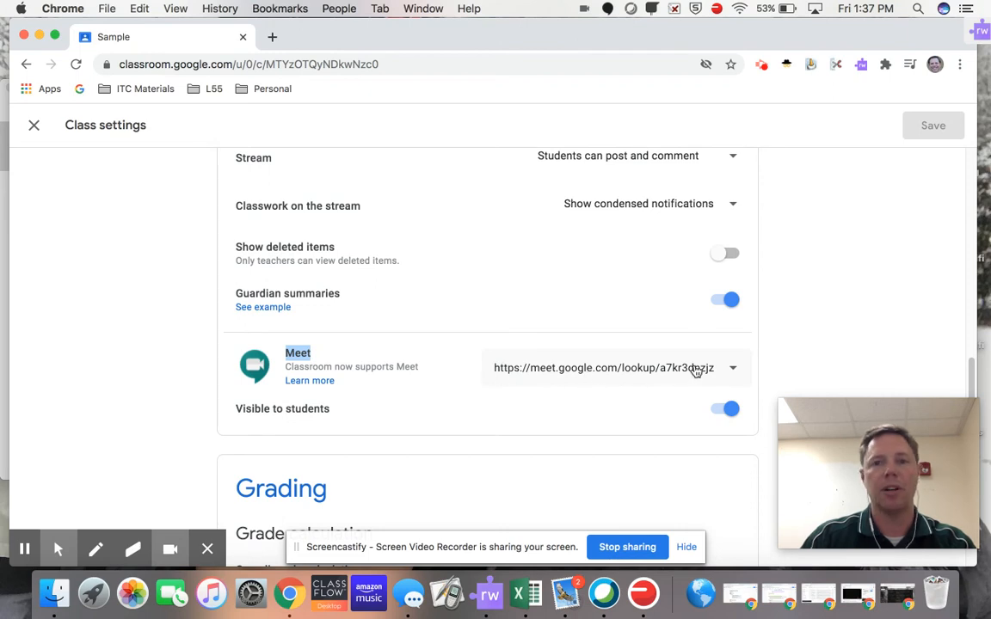
# Reset the class Meet link to a new lookup code via the link's dropdown
pyautogui.click(733, 368)
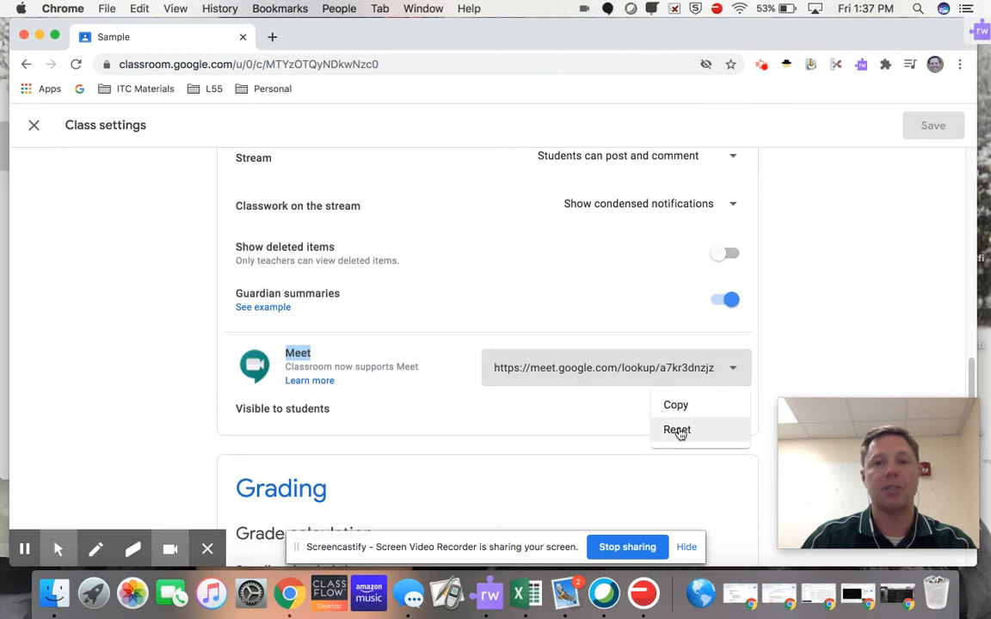
pyautogui.click(678, 430)
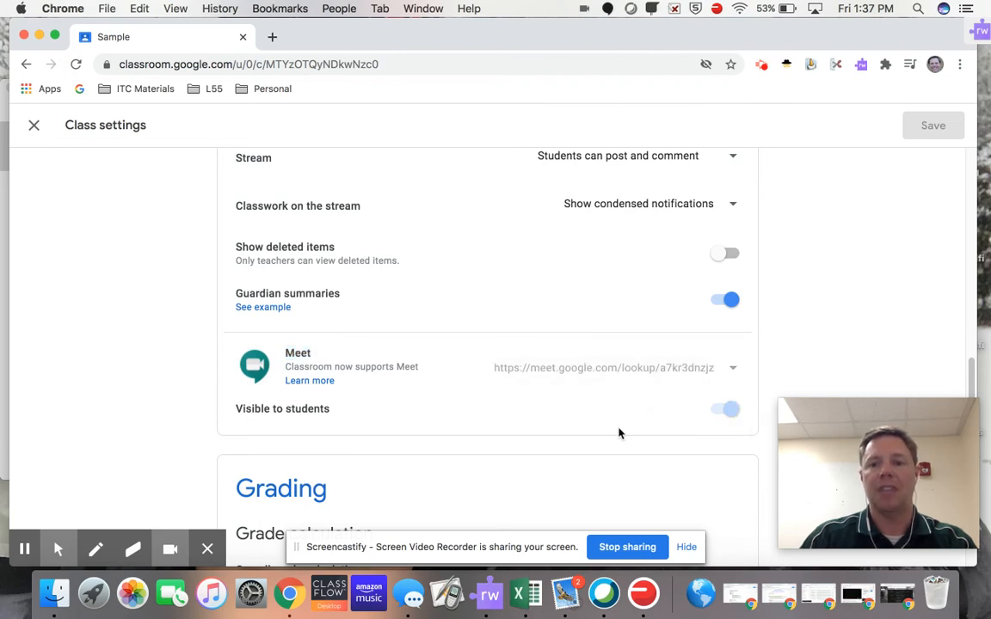
pyautogui.click(726, 409)
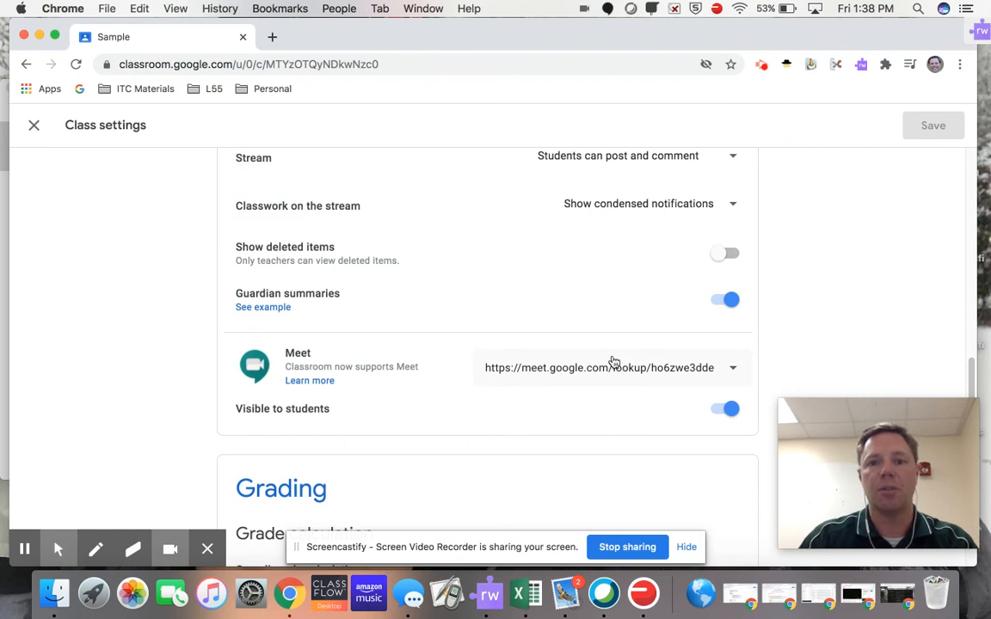
pyautogui.moveTo(613, 395)
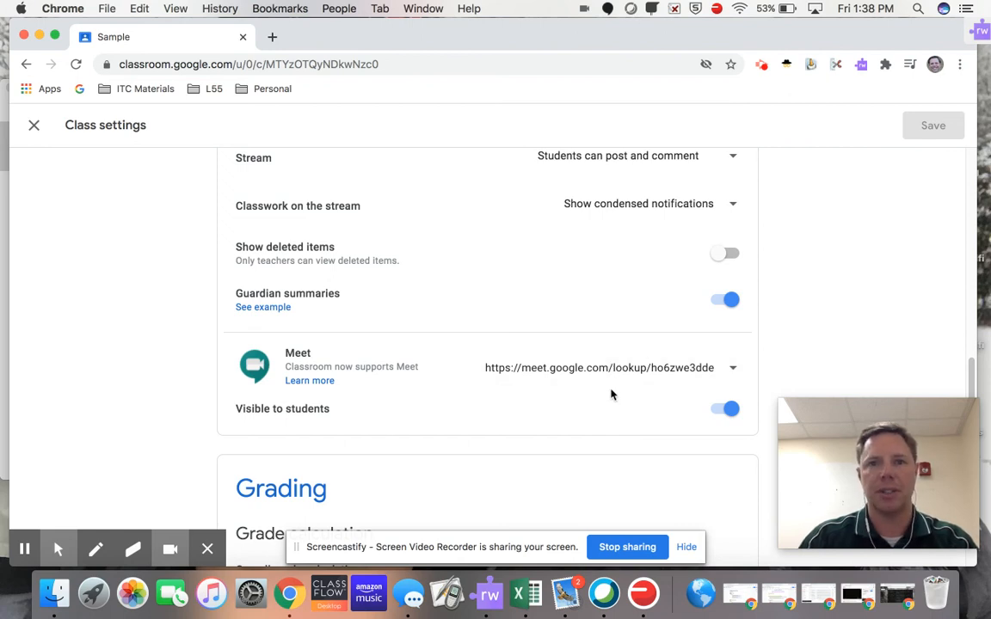
pyautogui.moveTo(606, 402)
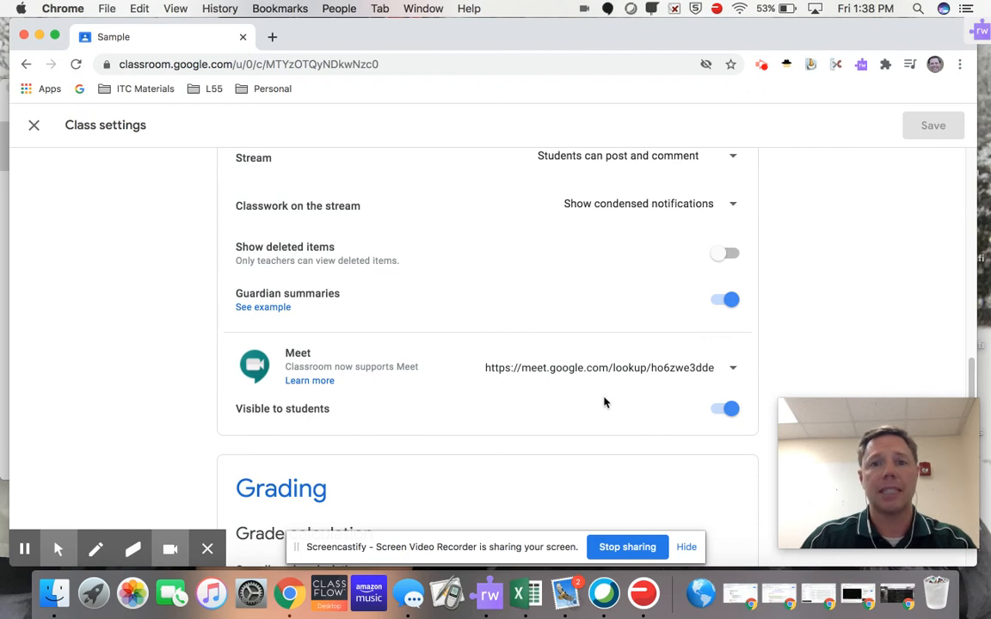
pyautogui.moveTo(729, 409)
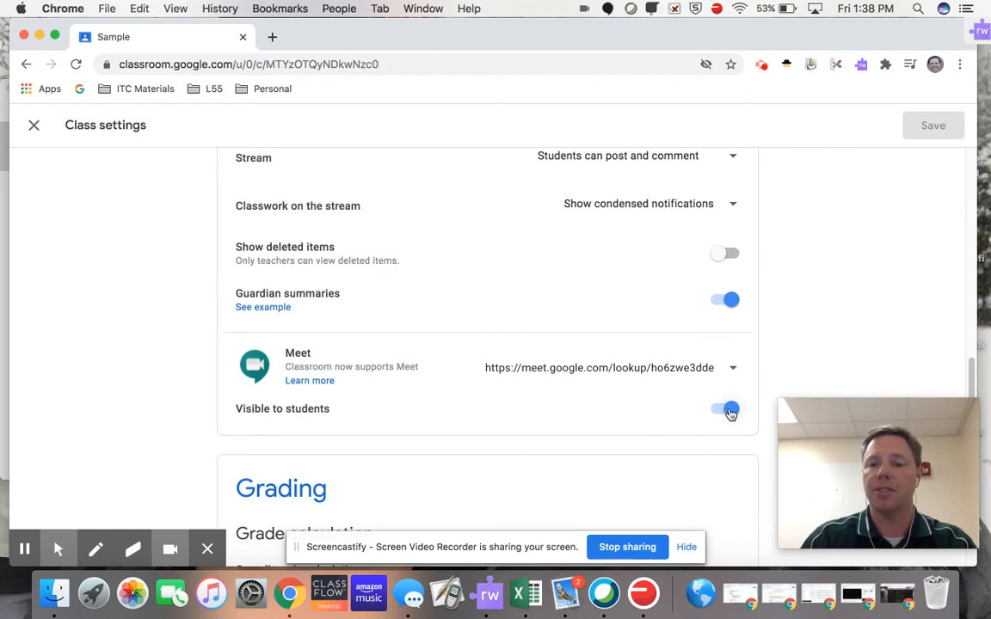
# Hide the Meet link from students and save the class settings
pyautogui.click(726, 409)
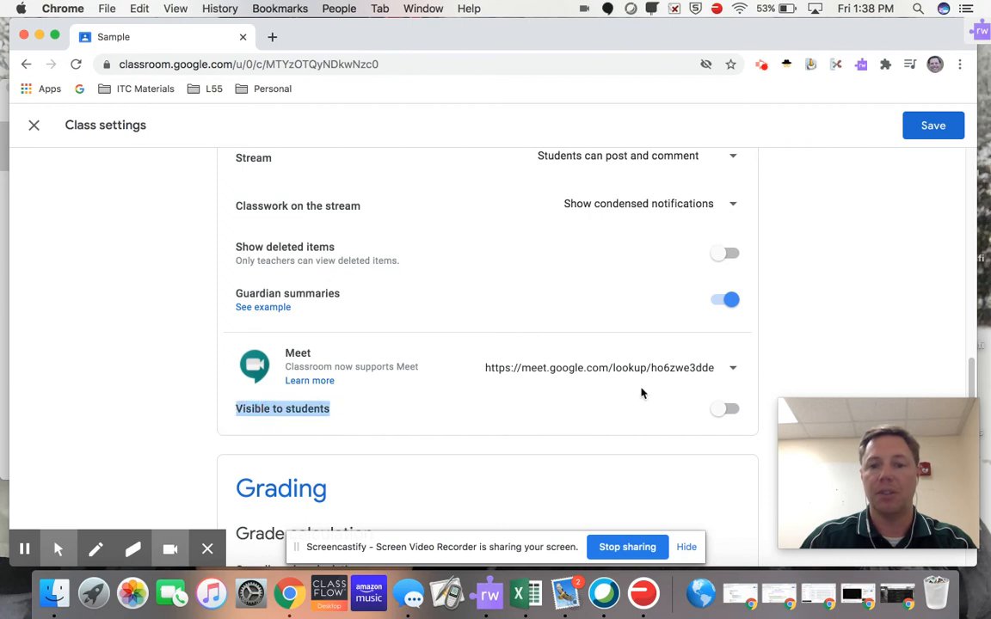
pyautogui.moveTo(583, 353)
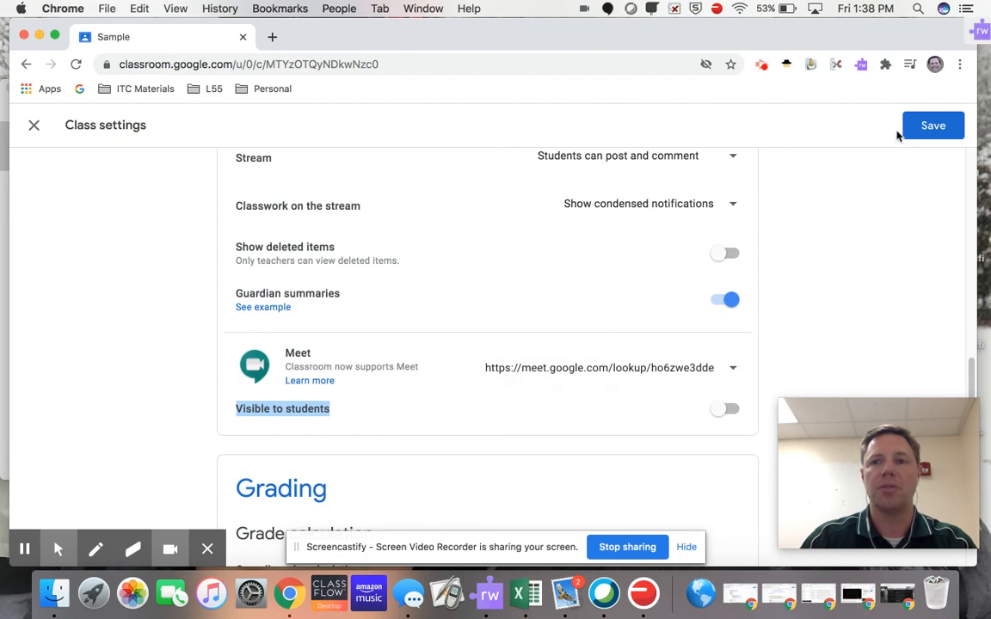
pyautogui.click(933, 123)
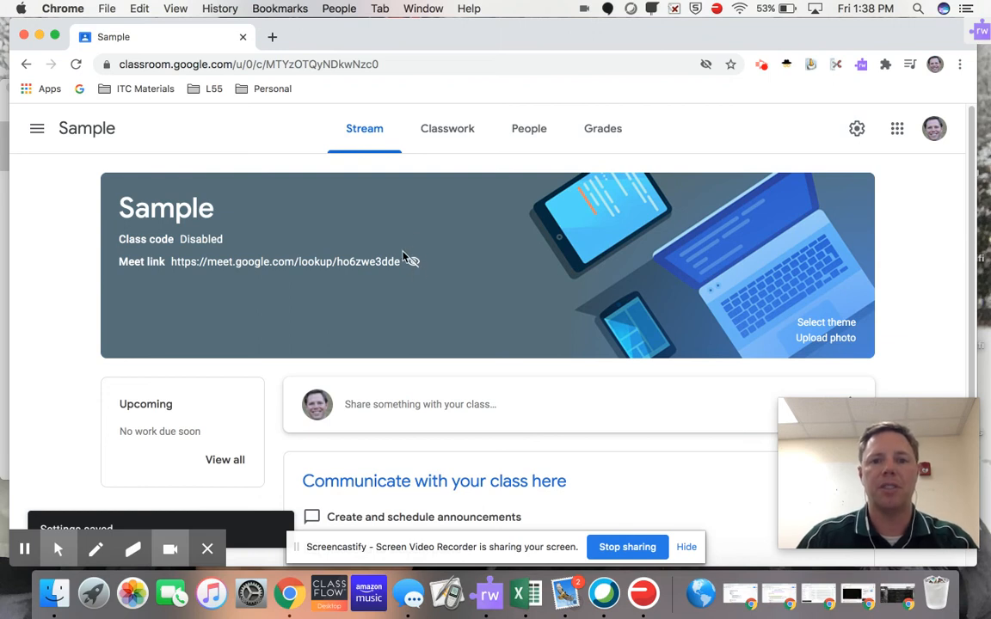
pyautogui.moveTo(423, 268)
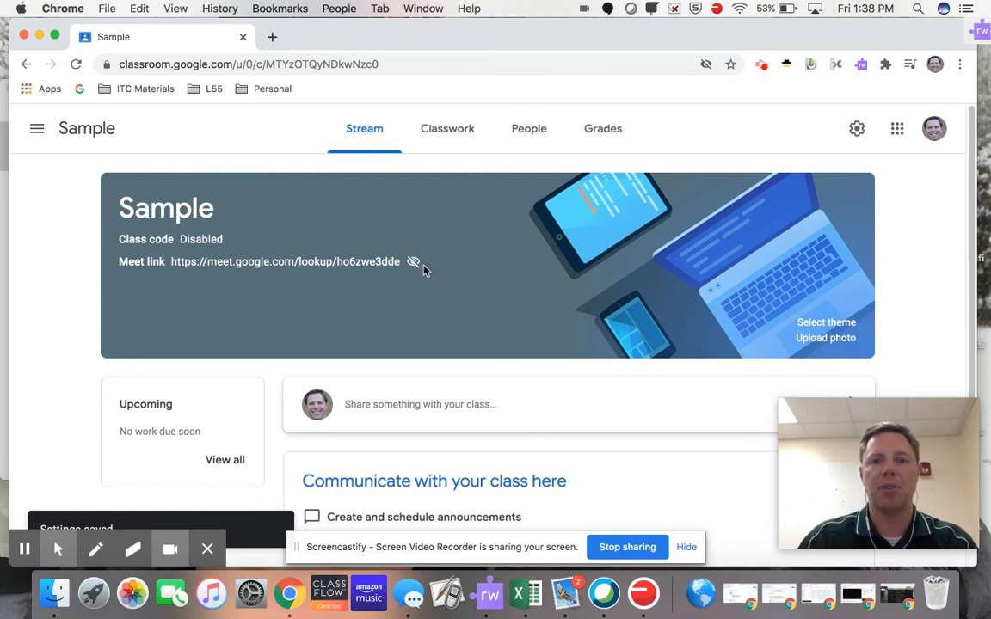
pyautogui.moveTo(433, 262)
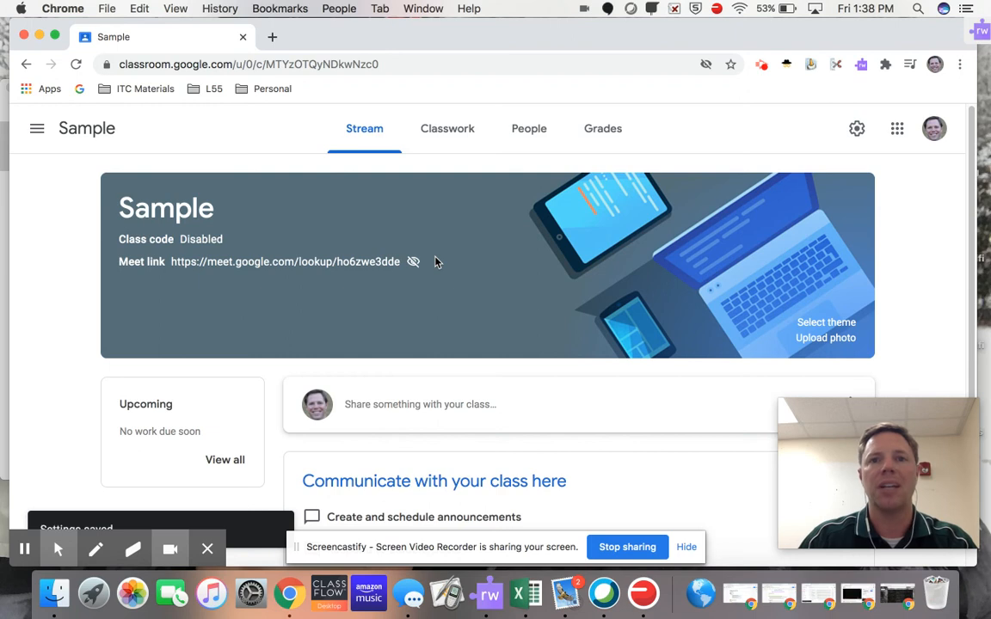
pyautogui.moveTo(410, 261)
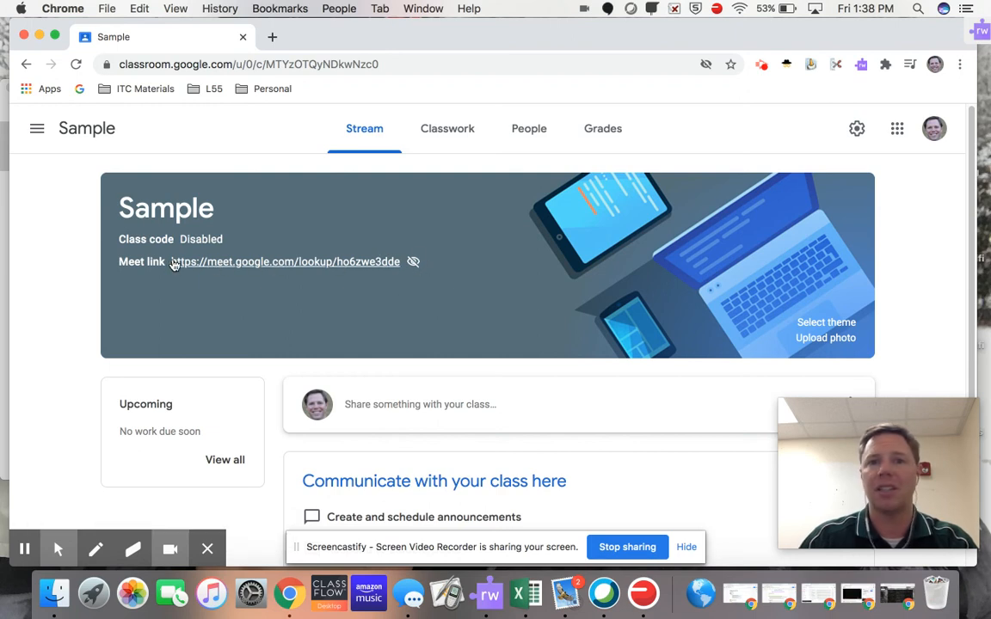
pyautogui.moveTo(471, 217)
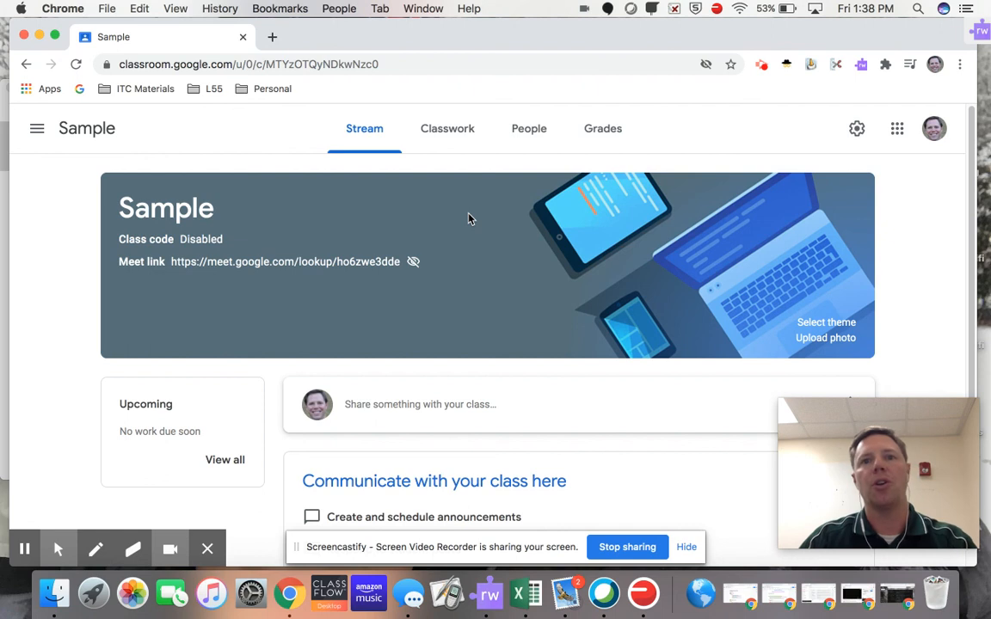
pyautogui.moveTo(857, 145)
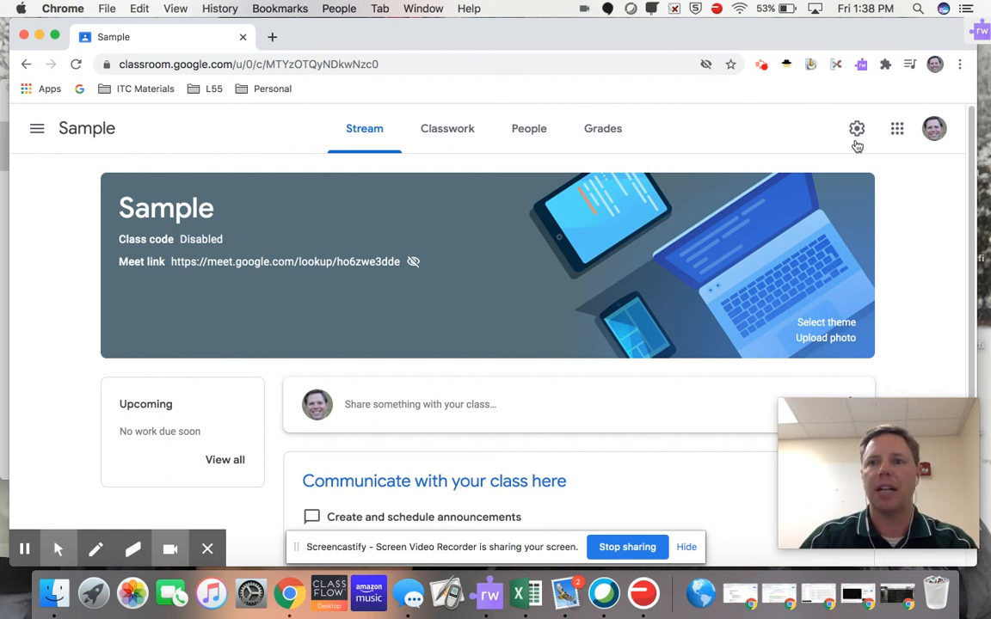
# In class settings, switch the Meet link to Visible to students and save, returning to the stream
pyautogui.click(857, 127)
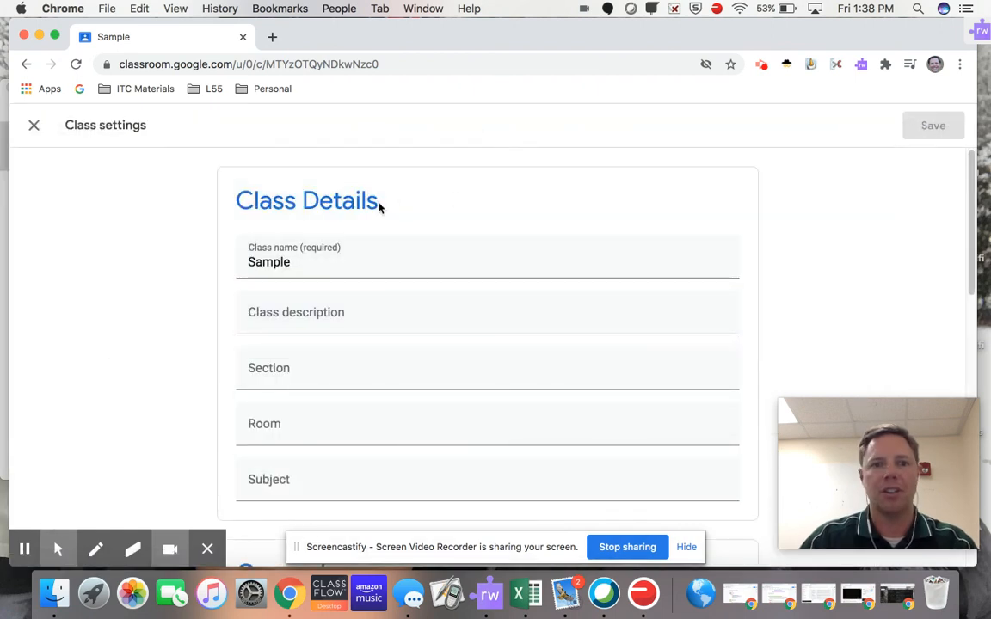
pyautogui.scroll(-3)
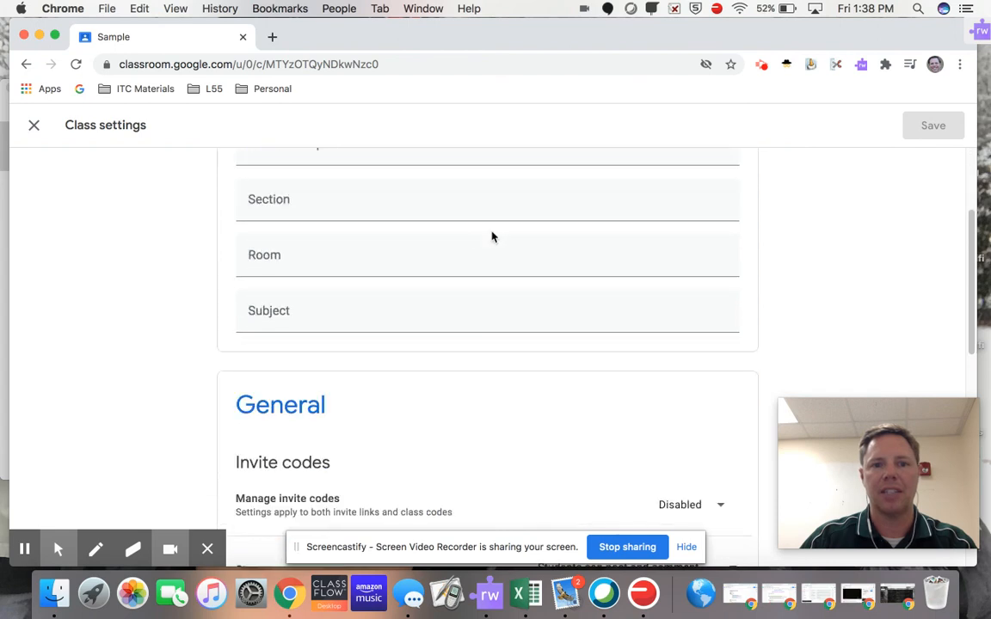
pyautogui.scroll(-3)
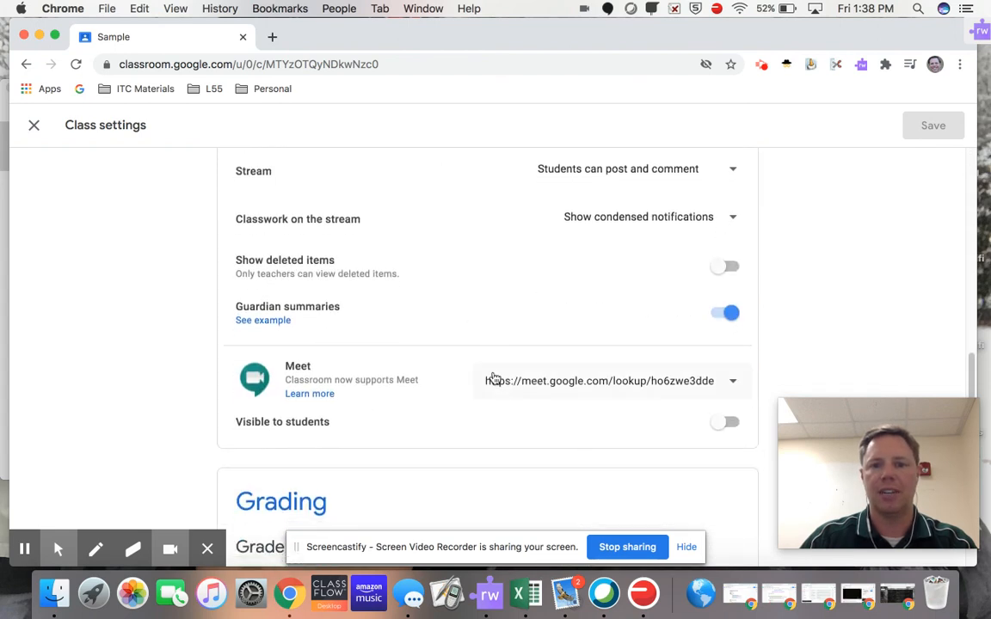
pyautogui.moveTo(623, 389)
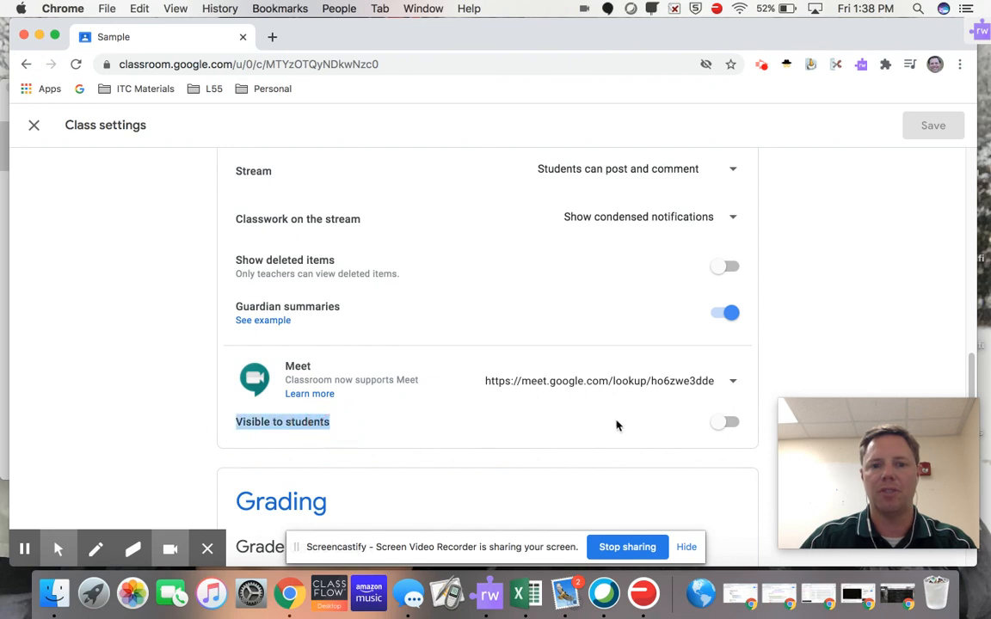
pyautogui.click(726, 422)
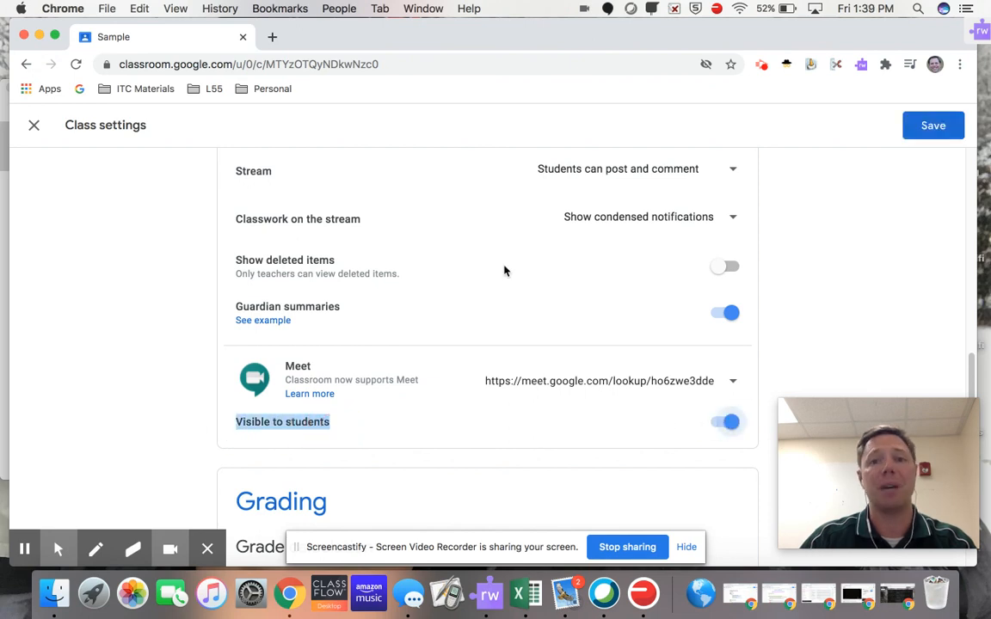
pyautogui.click(933, 124)
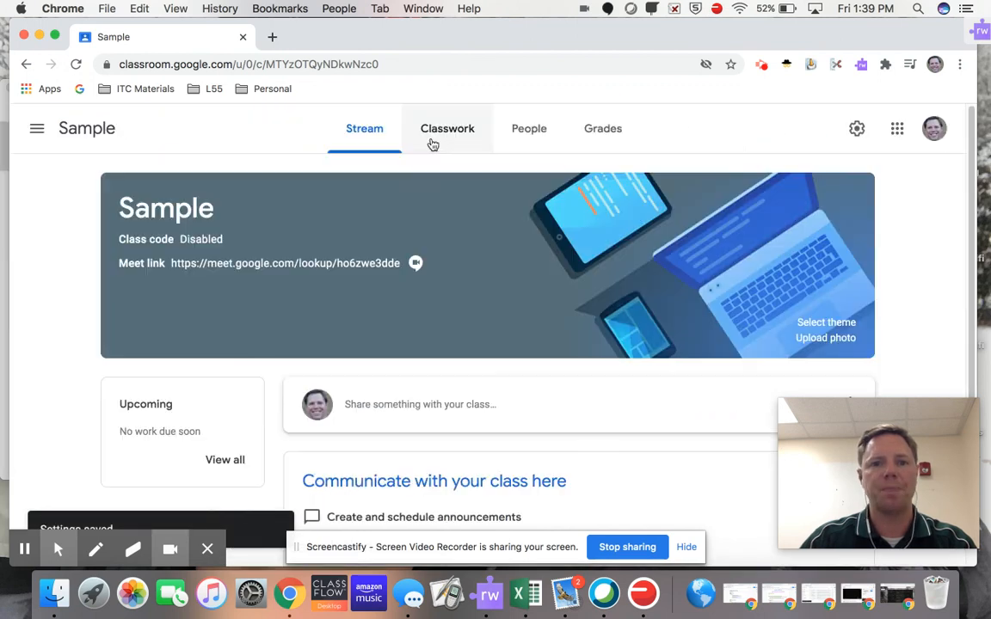
pyautogui.moveTo(424, 296)
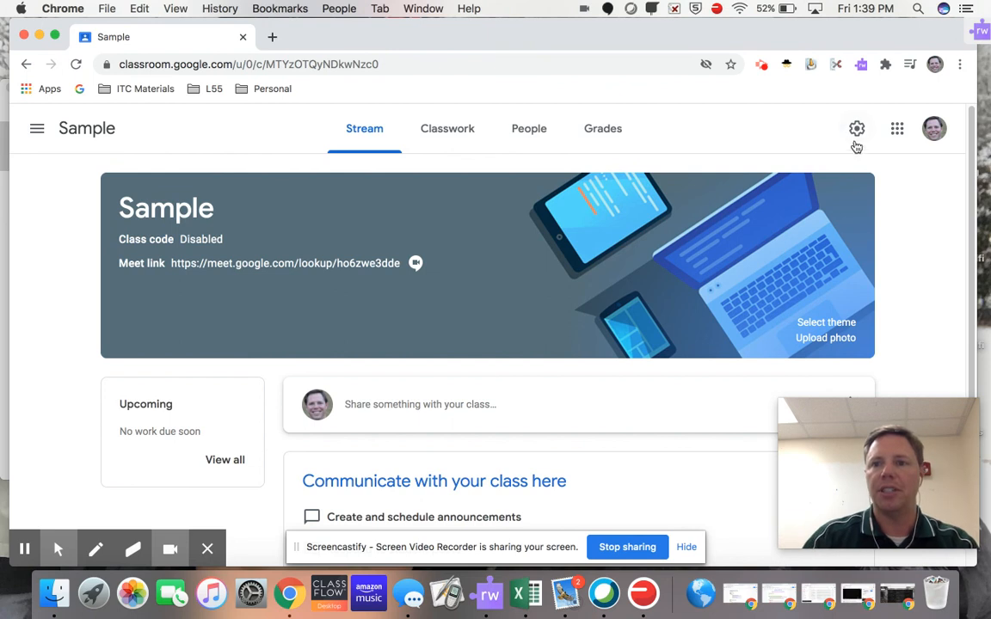
# Reset the class Meet link from its dropdown, generating a new link ending eyktuv6zyf
pyautogui.click(857, 128)
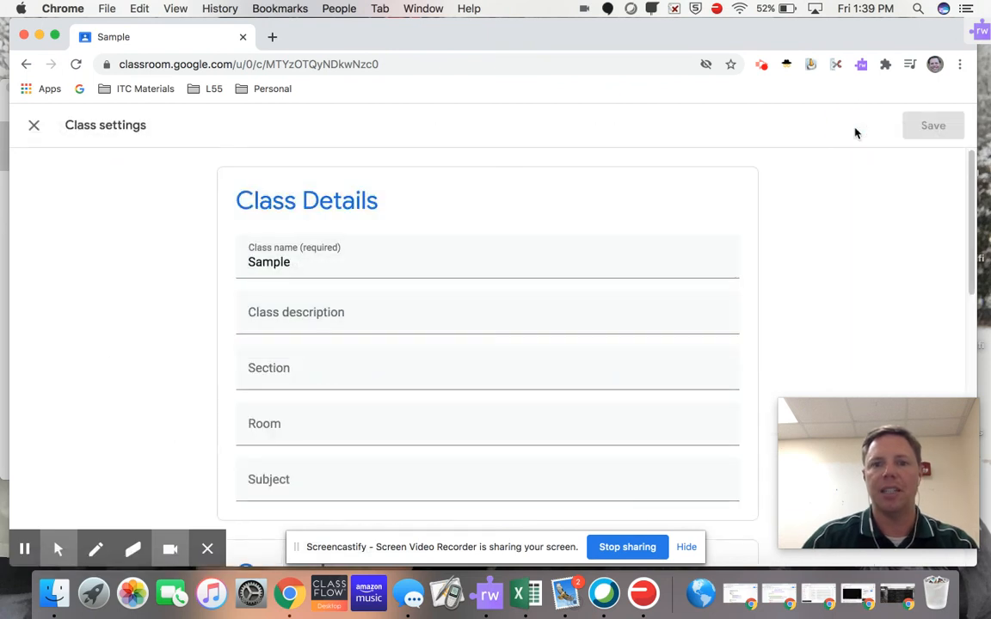
pyautogui.scroll(-3)
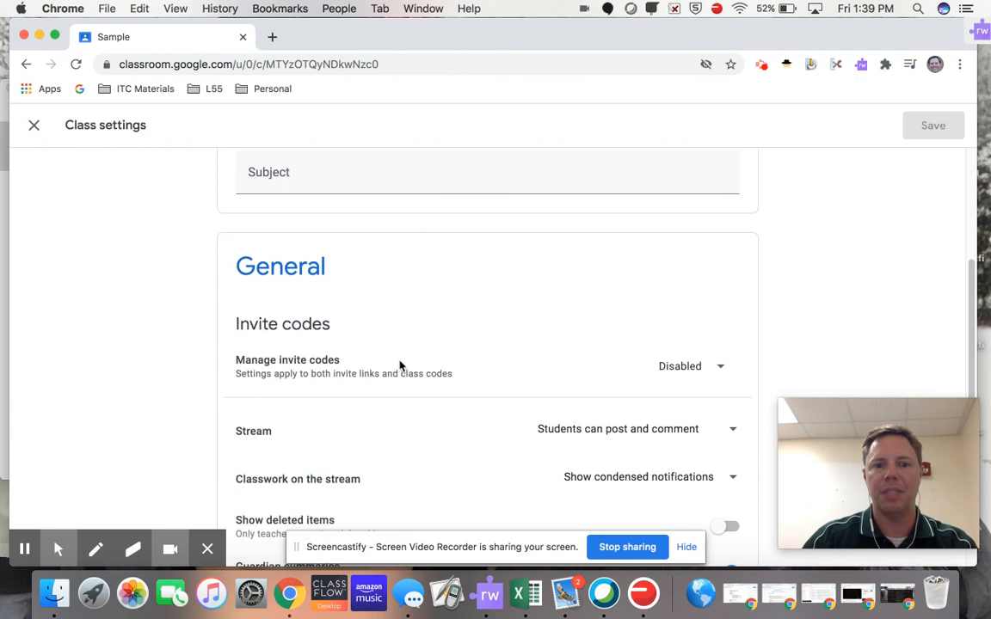
pyautogui.scroll(-3)
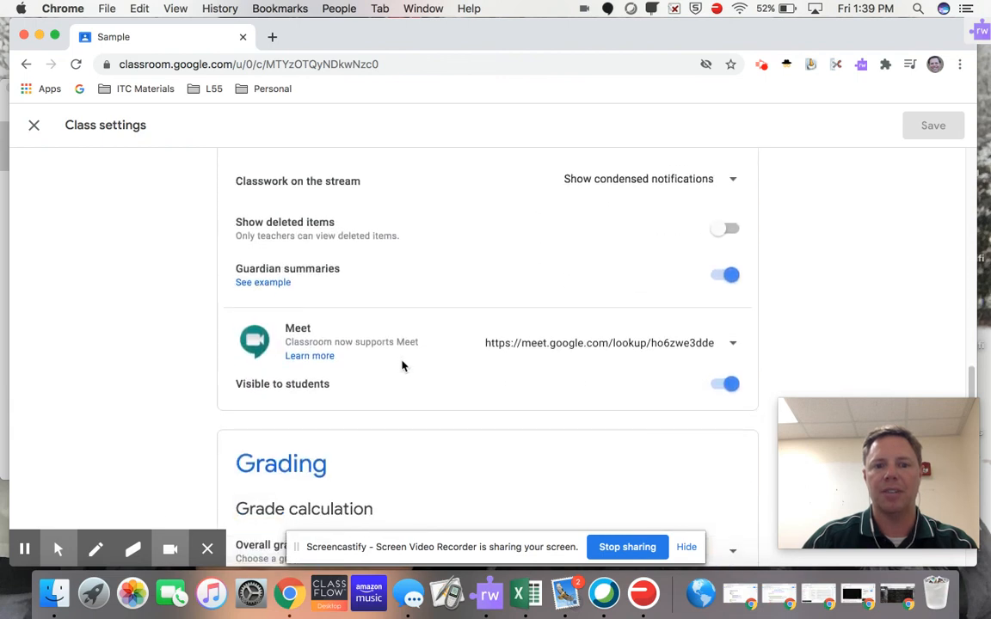
pyautogui.click(733, 342)
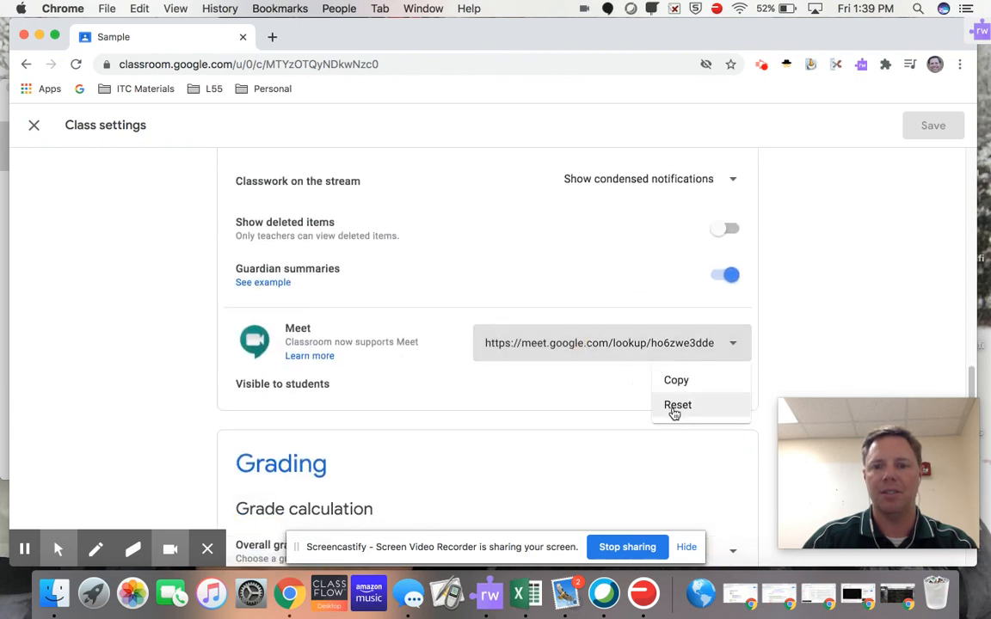
pyautogui.click(678, 405)
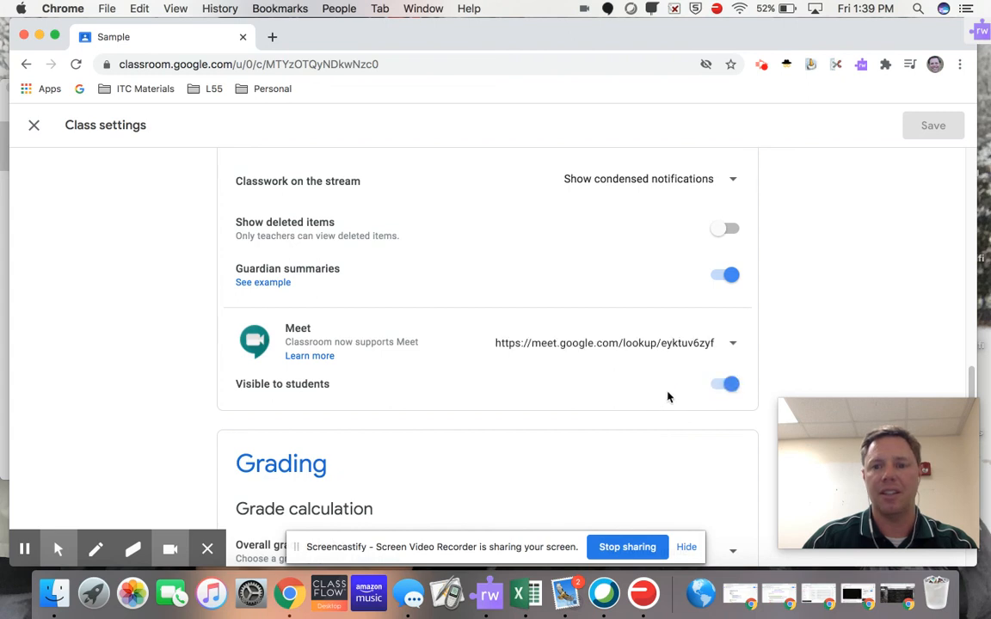
# Toggle Visible to students off and back on, then save the settings
pyautogui.click(724, 384)
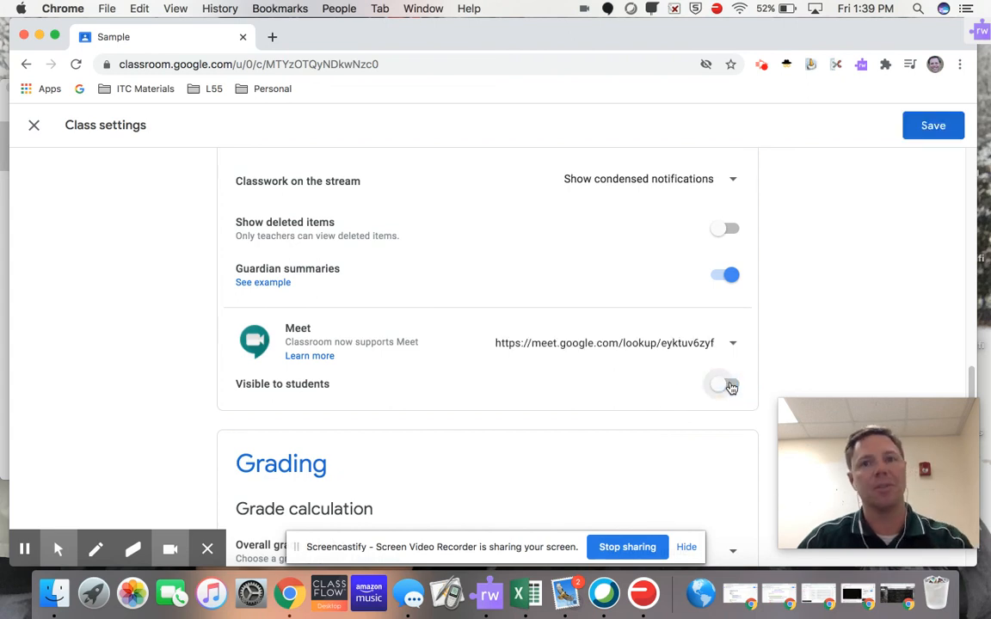
pyautogui.click(724, 384)
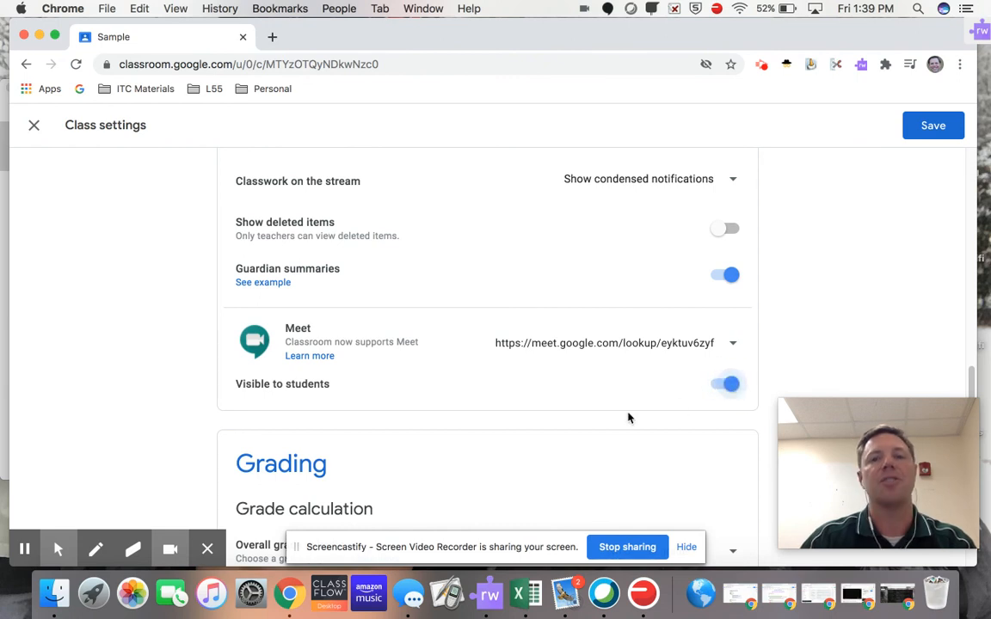
pyautogui.click(932, 124)
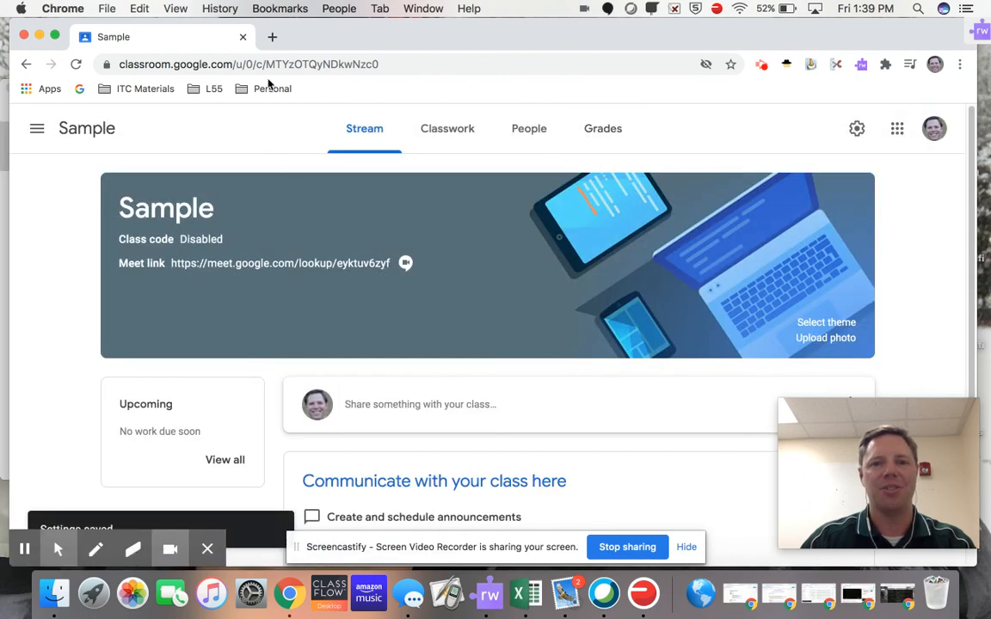
pyautogui.moveTo(290, 143)
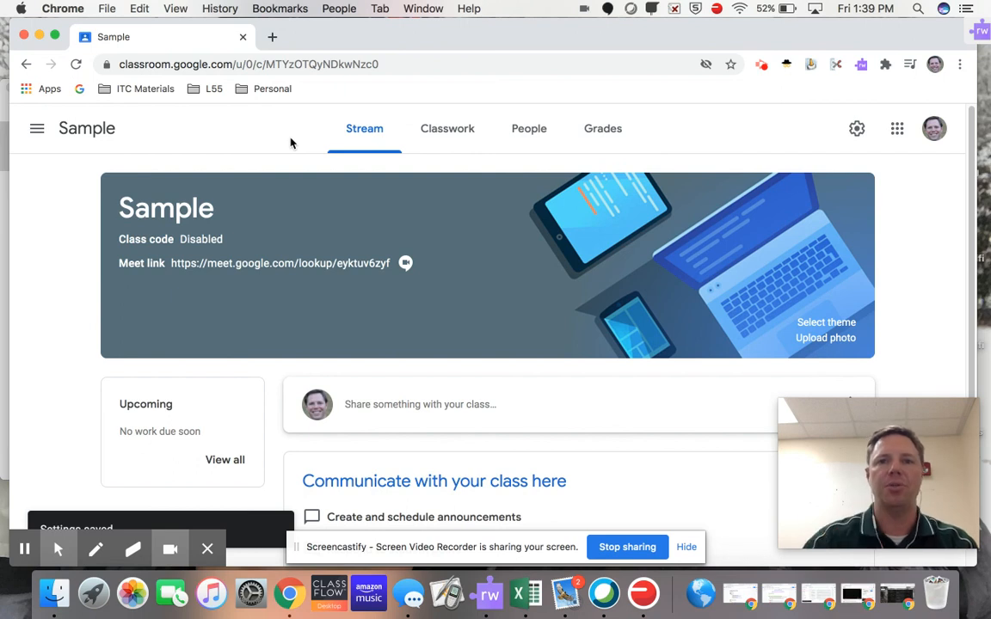
pyautogui.moveTo(627, 512)
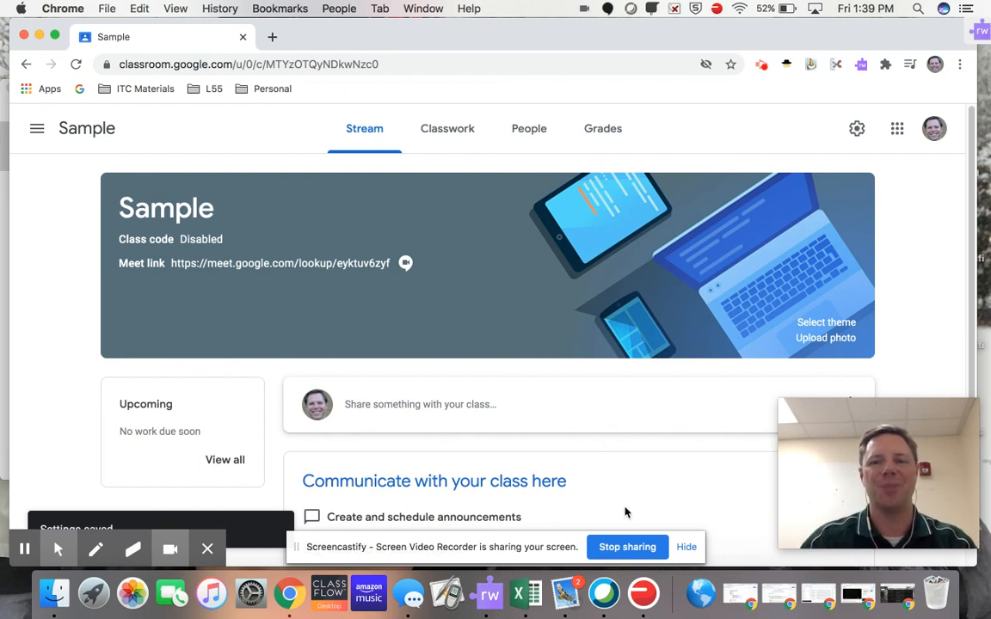